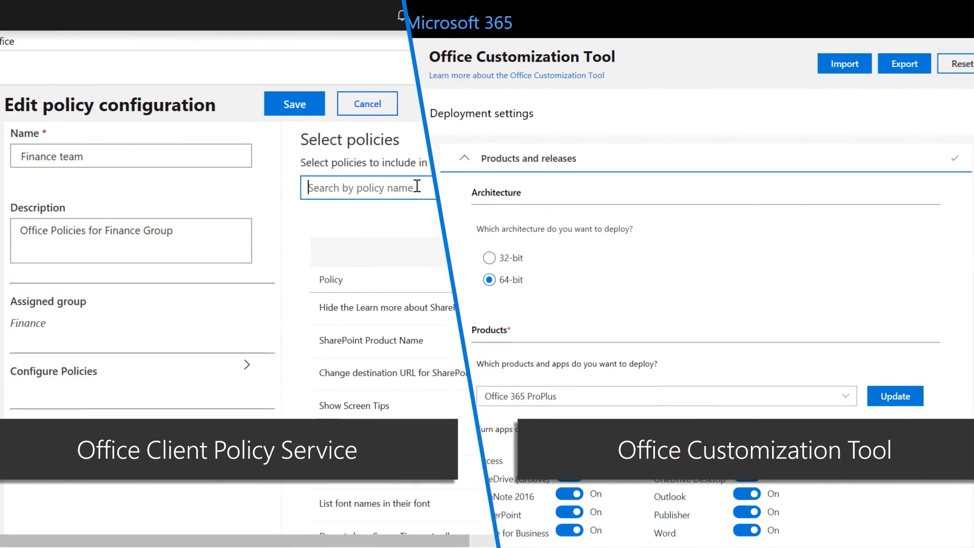
Turn on uninstalling any existing MSI versions of Office under Upgrade options
text(macros)
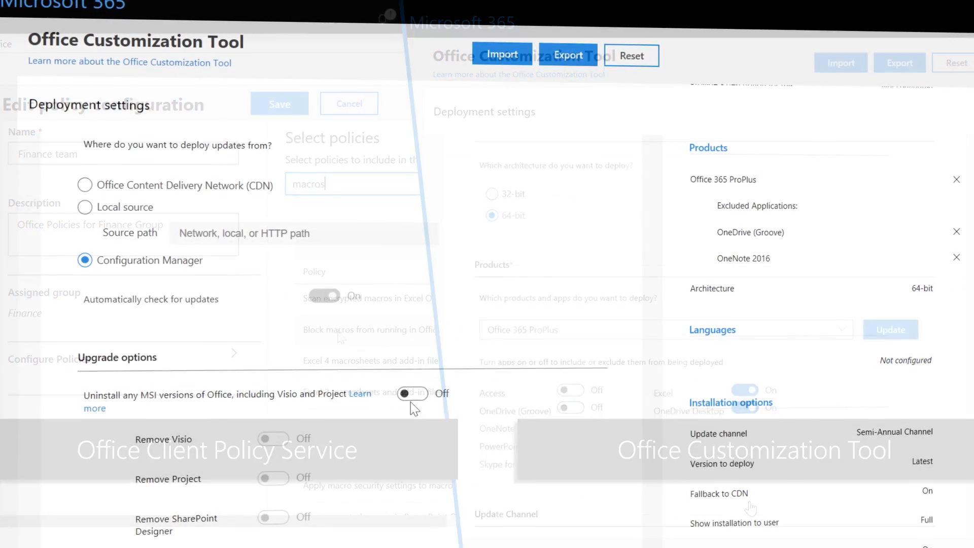
click(410, 381)
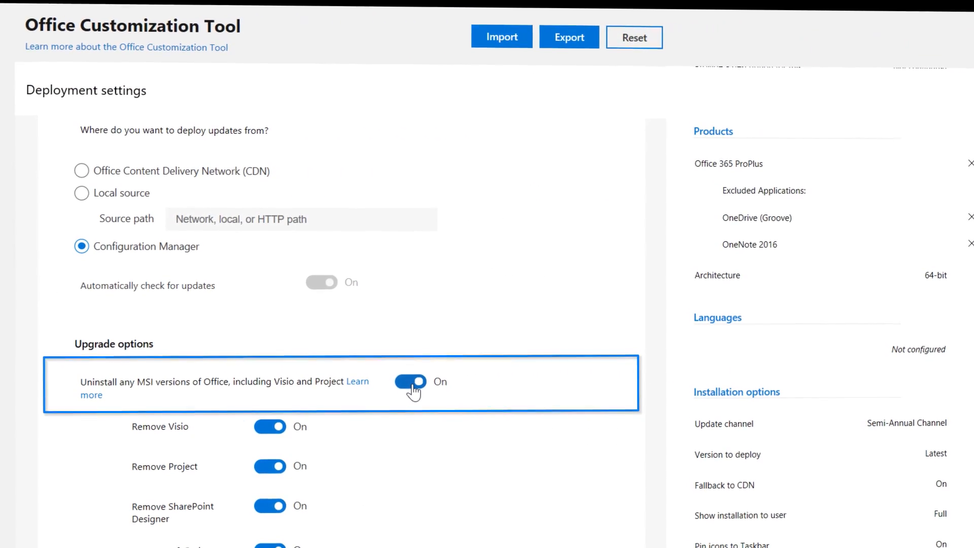
scroll(down, 3)
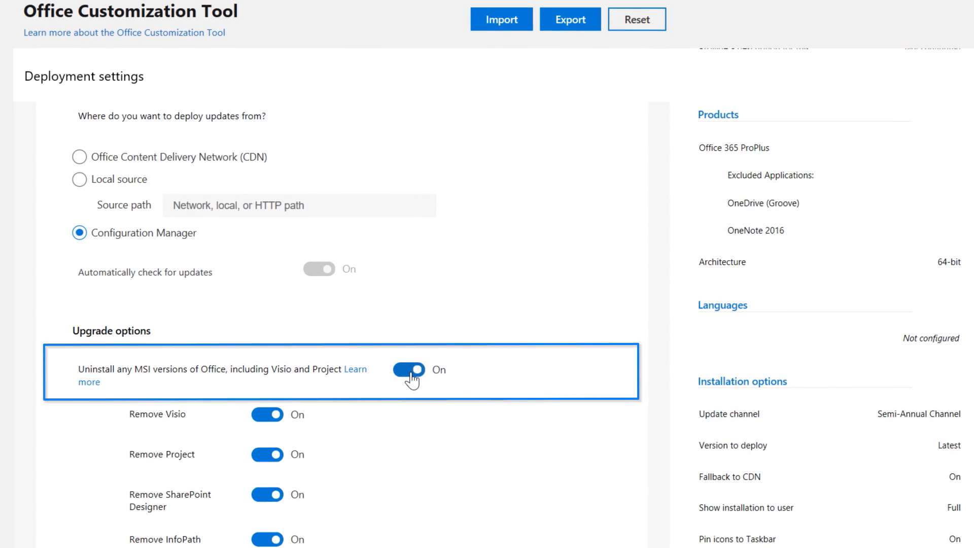
scroll(down, 3)
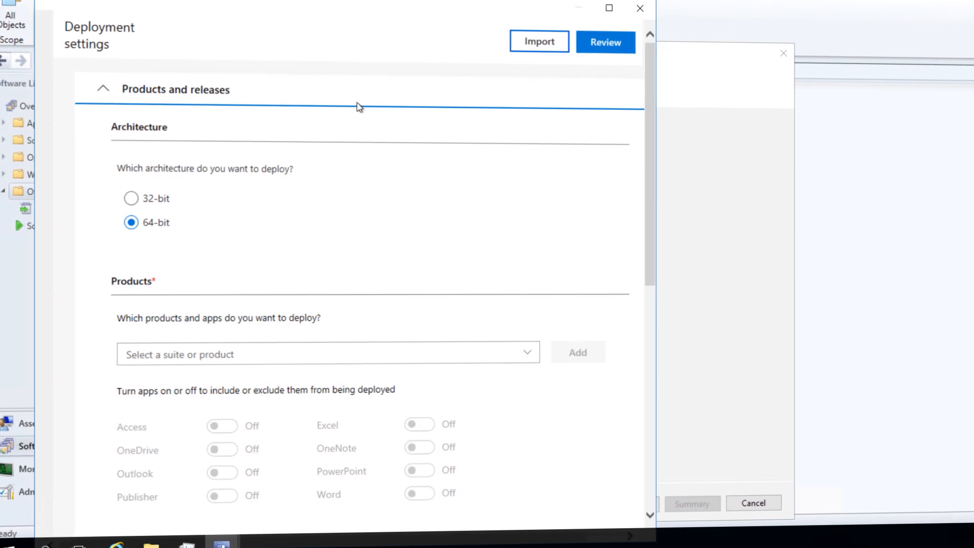
Add Office 365 ProPlus as the Office suite this deployment installs
click(326, 354)
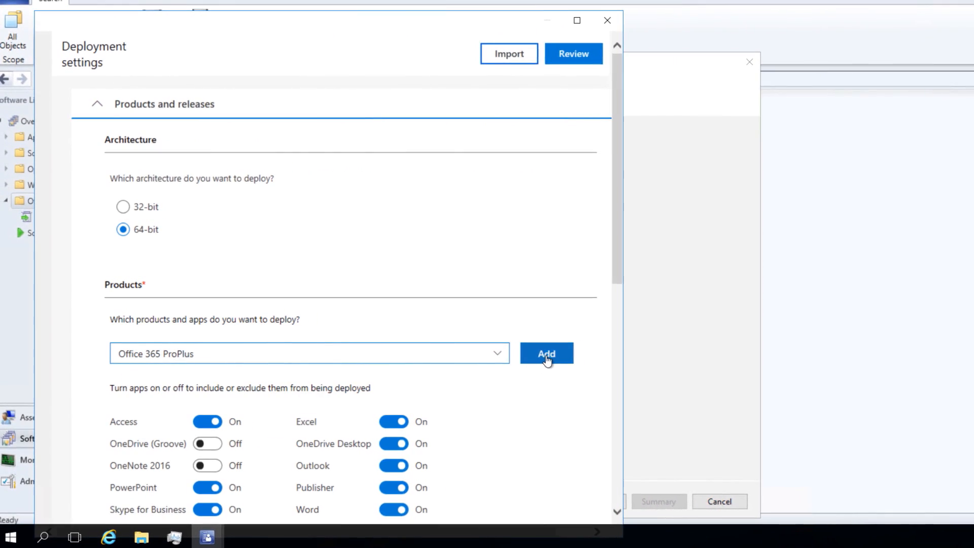
click(546, 353)
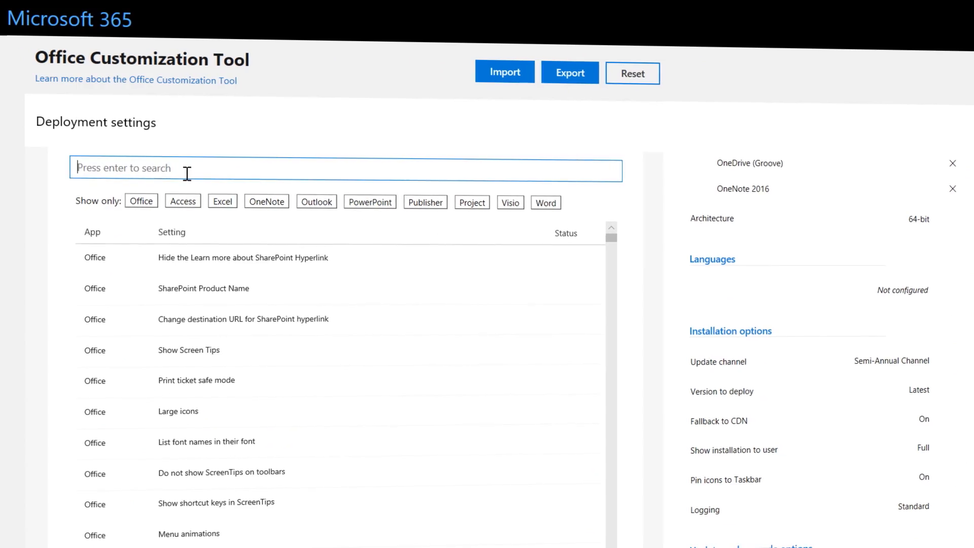
Search the application preferences for 'security' and open the Automation Security policy
text(security)
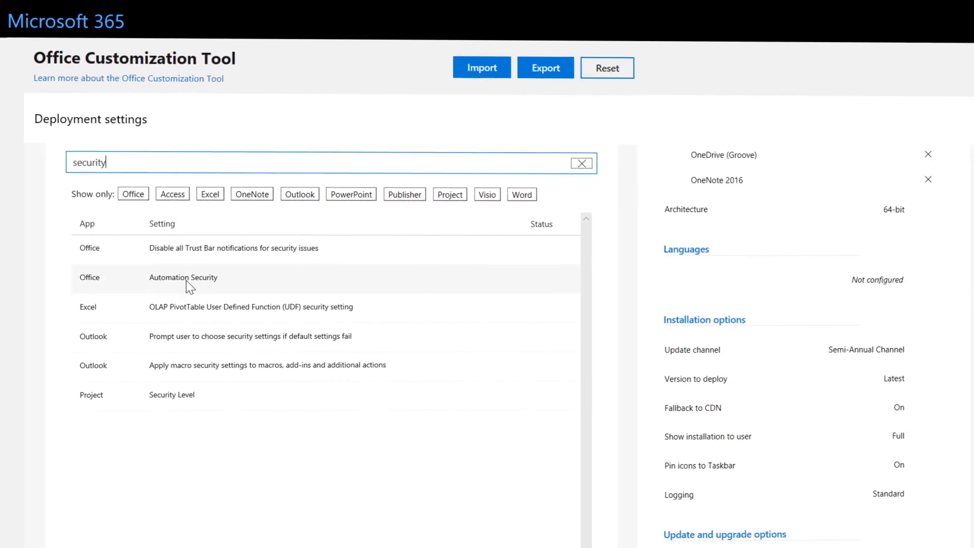
click(183, 277)
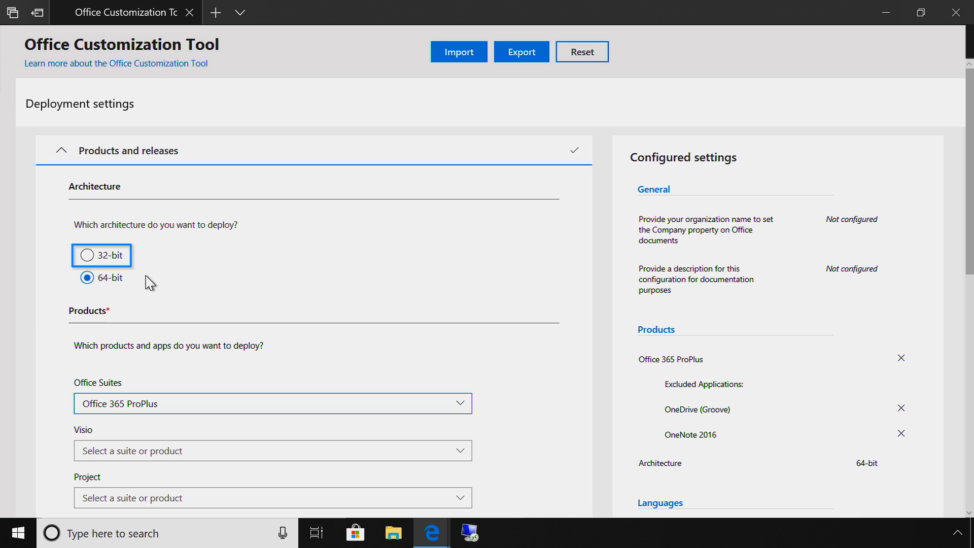
Keep the 64-bit architecture and Office 365 ProPlus as the suite
click(101, 277)
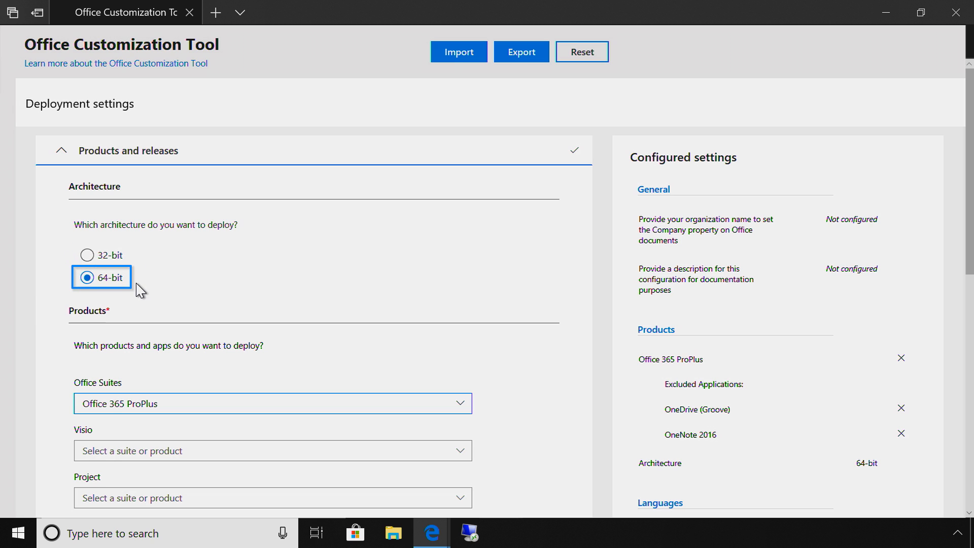
click(272, 402)
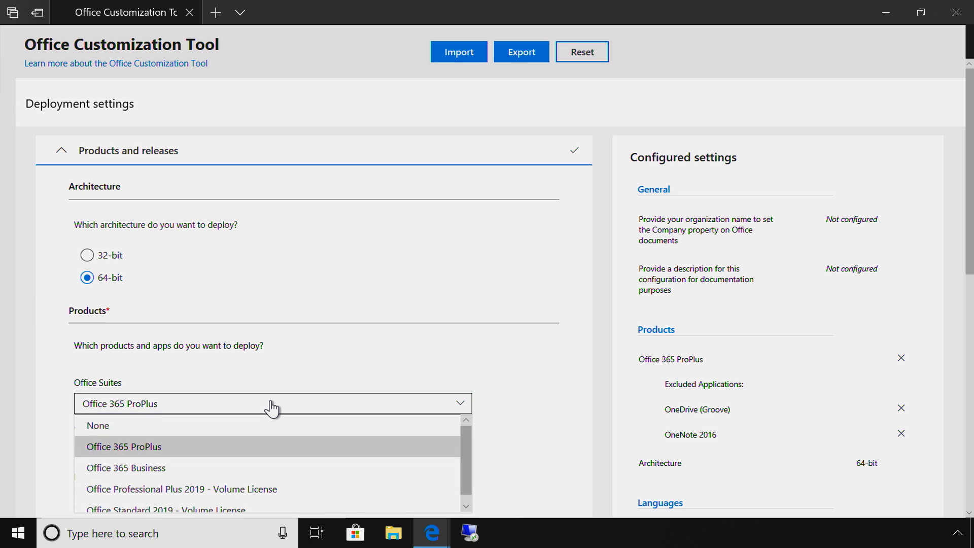
mouse_move(275, 456)
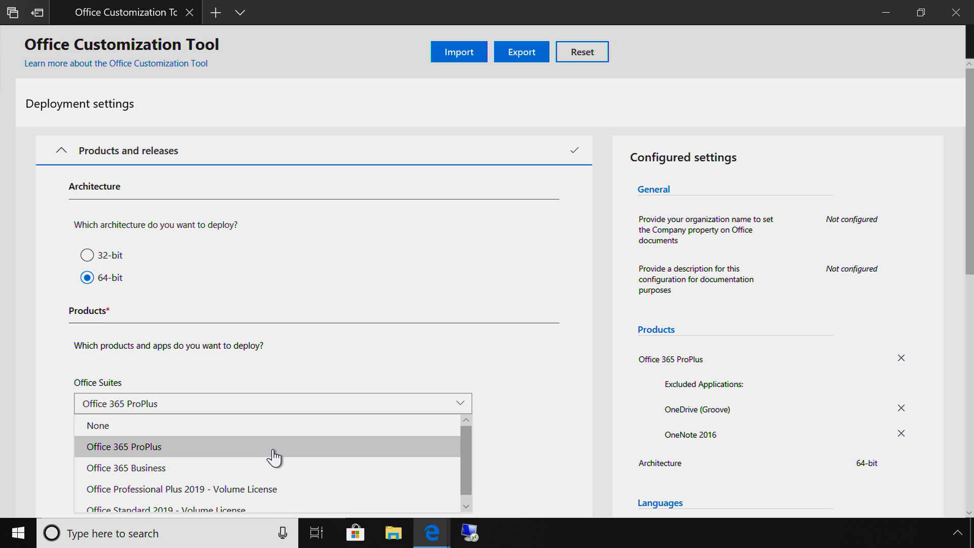
mouse_move(267, 467)
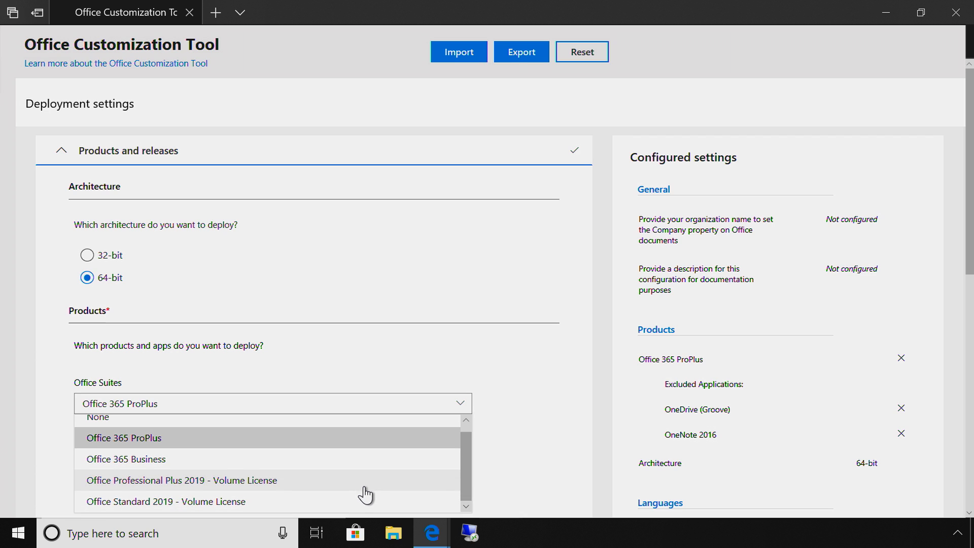
mouse_move(343, 467)
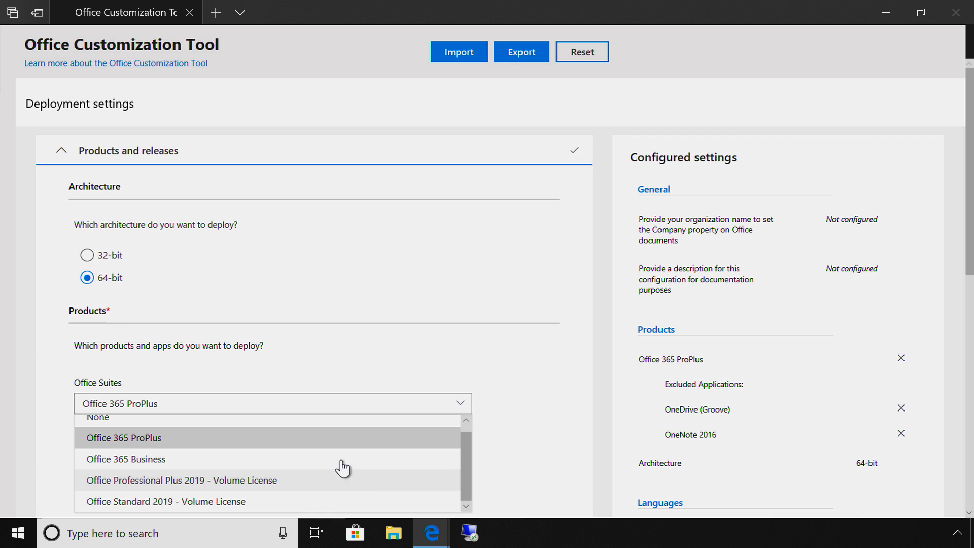
click(123, 438)
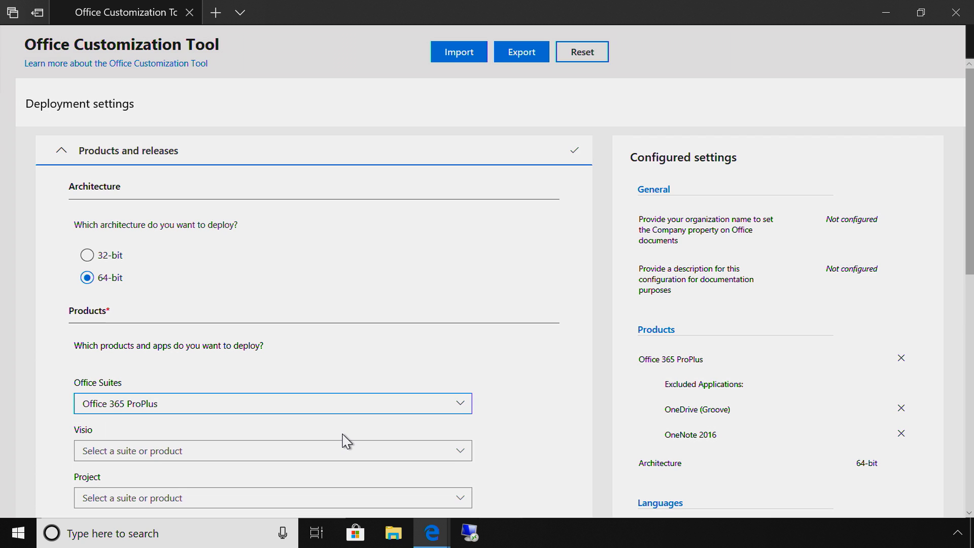
mouse_move(346, 442)
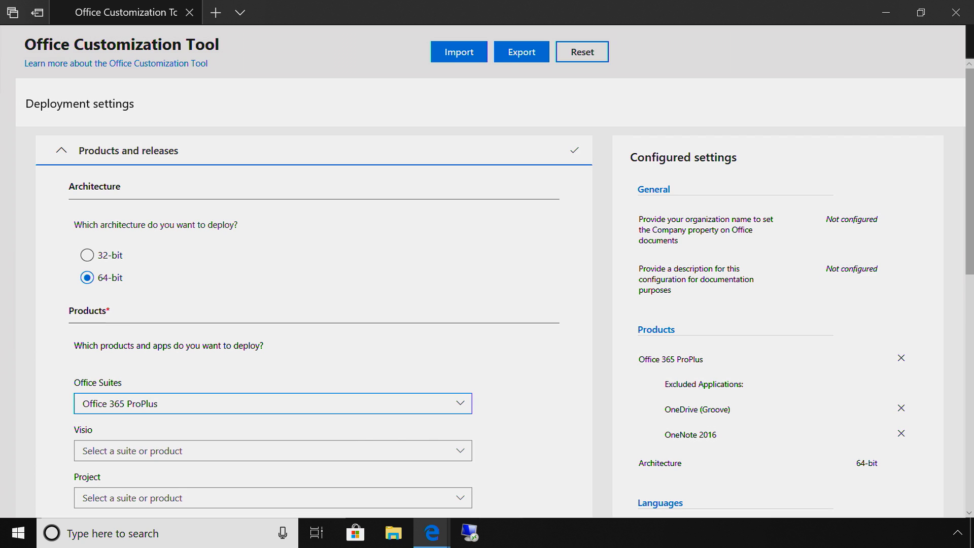
Exclude Access and Publisher from the Office 365 ProPlus deployment
scroll(down, 3)
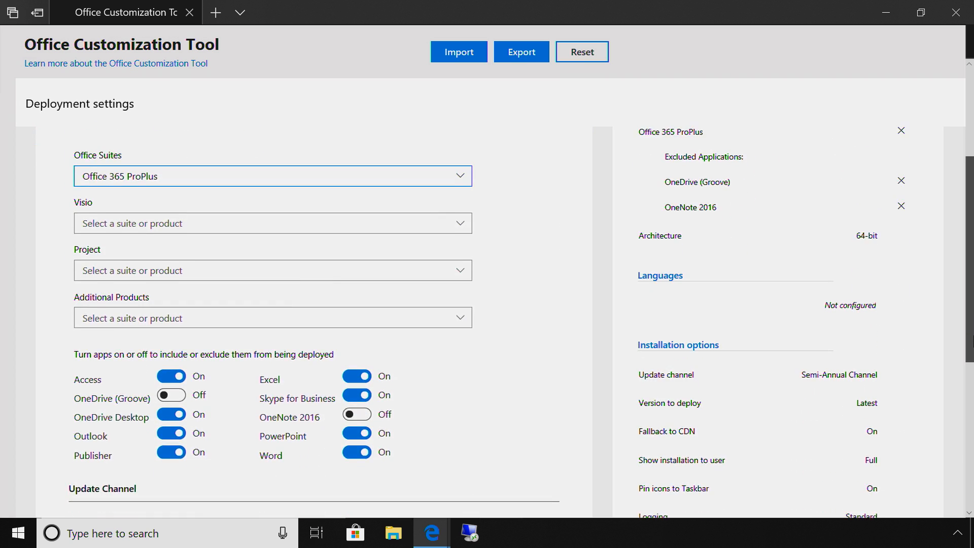
scroll(down, 3)
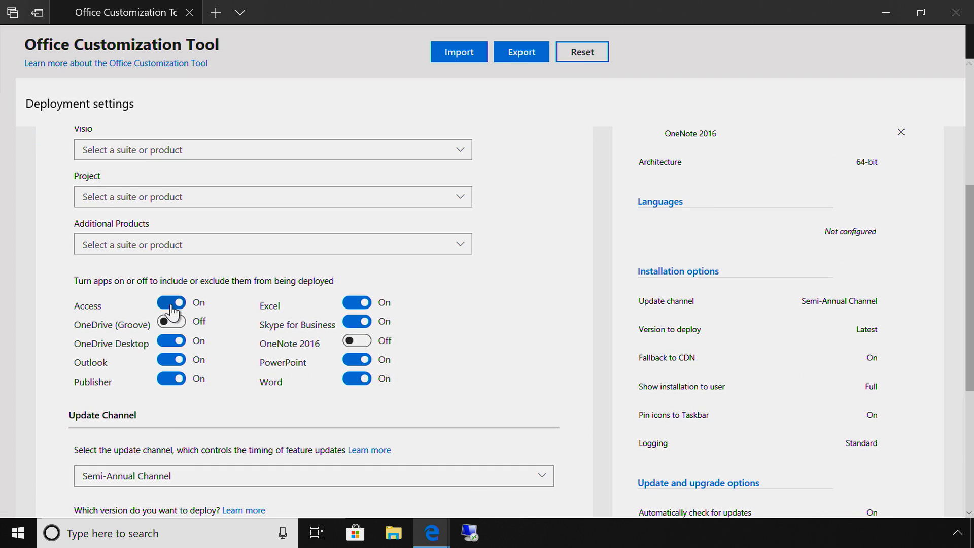
click(171, 302)
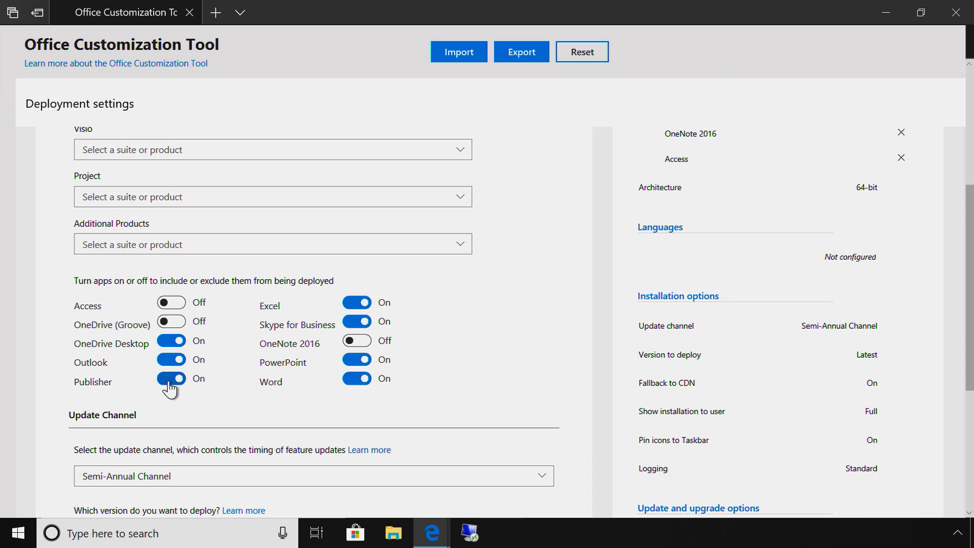
click(171, 379)
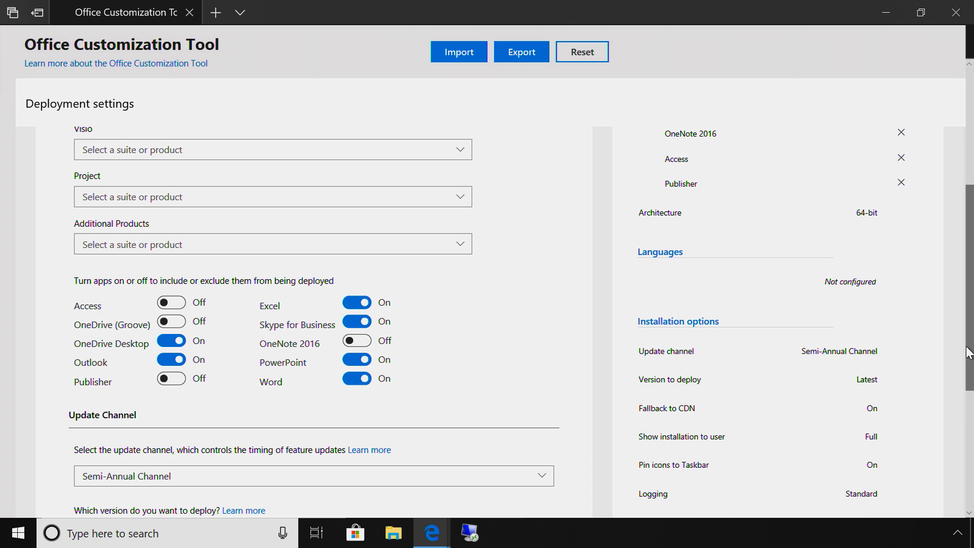
Keep Semi-Annual Channel as the update channel and Latest as the version to deploy
scroll(down, 3)
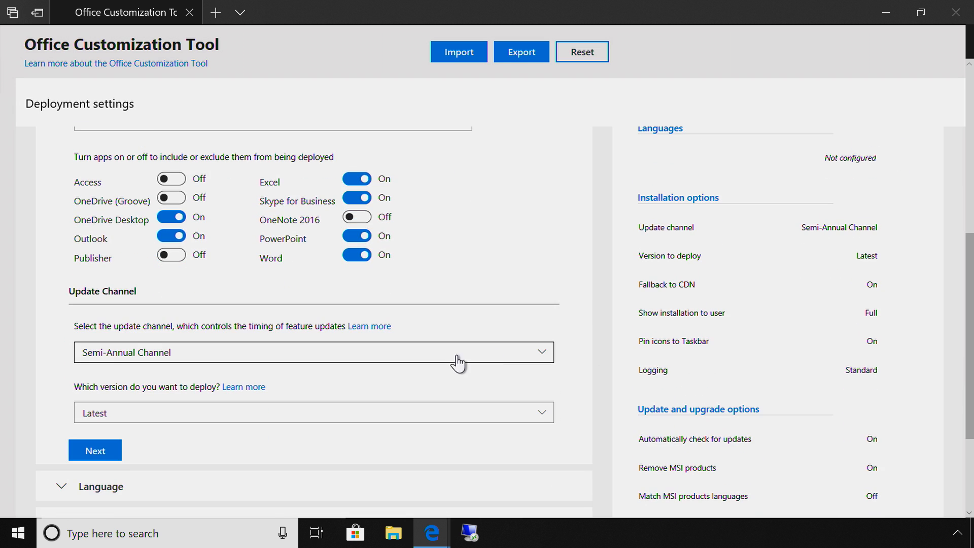
mouse_move(488, 399)
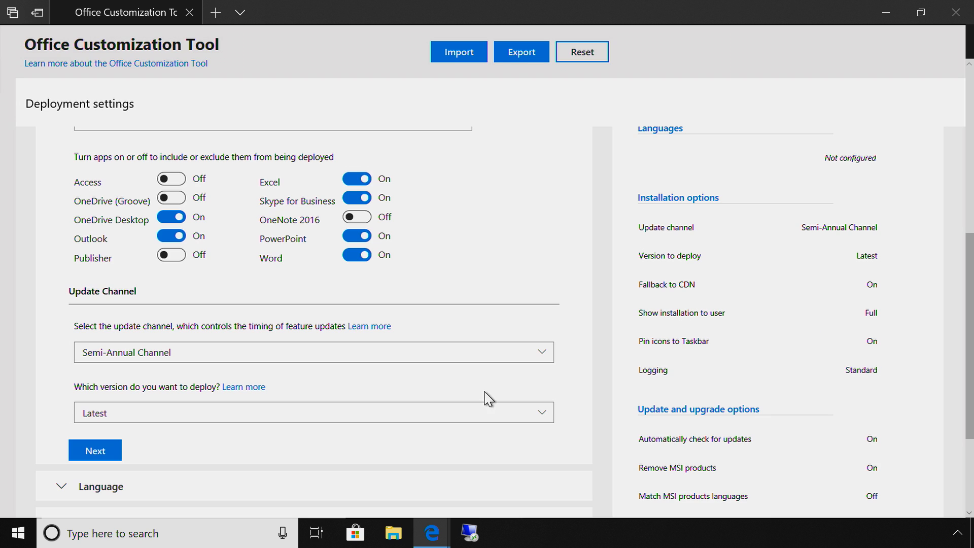
click(314, 352)
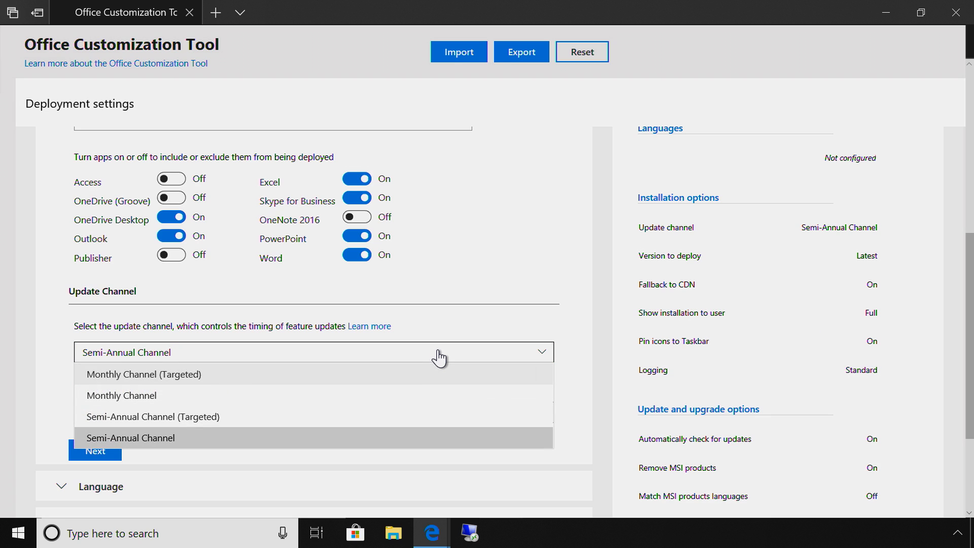
mouse_move(405, 449)
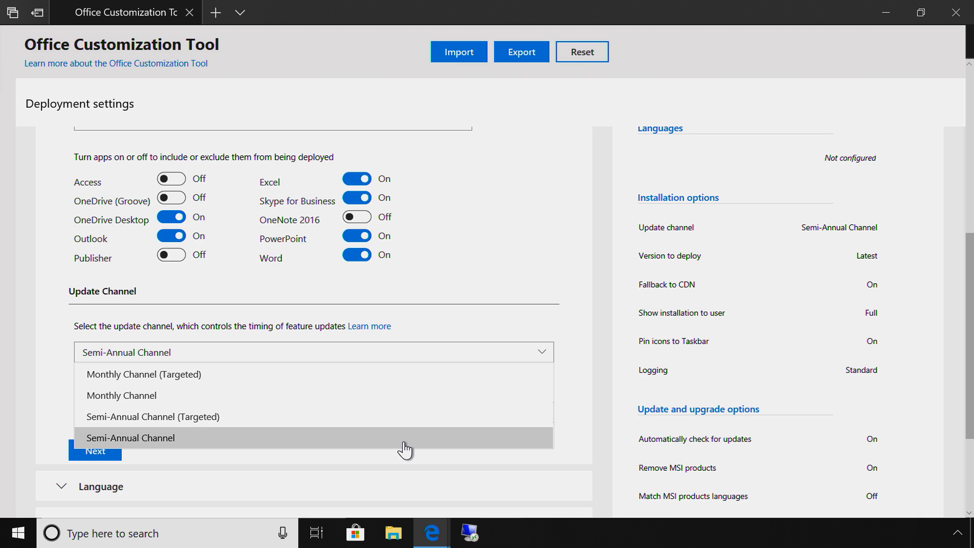
mouse_move(414, 396)
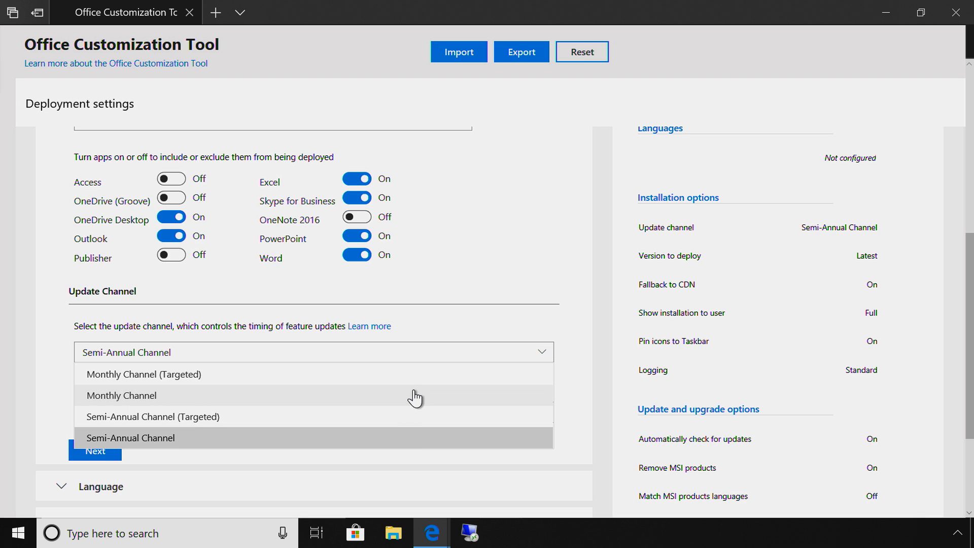
mouse_move(405, 438)
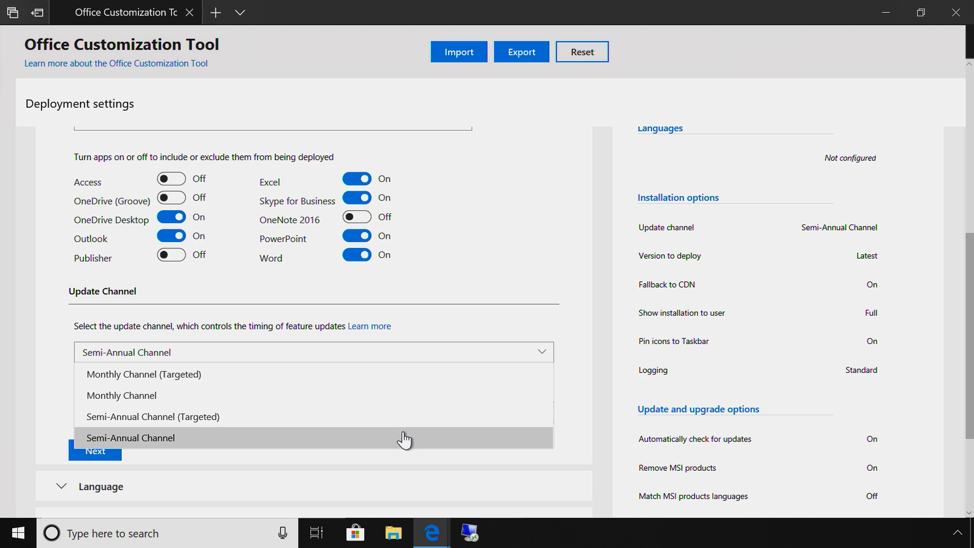
mouse_move(428, 379)
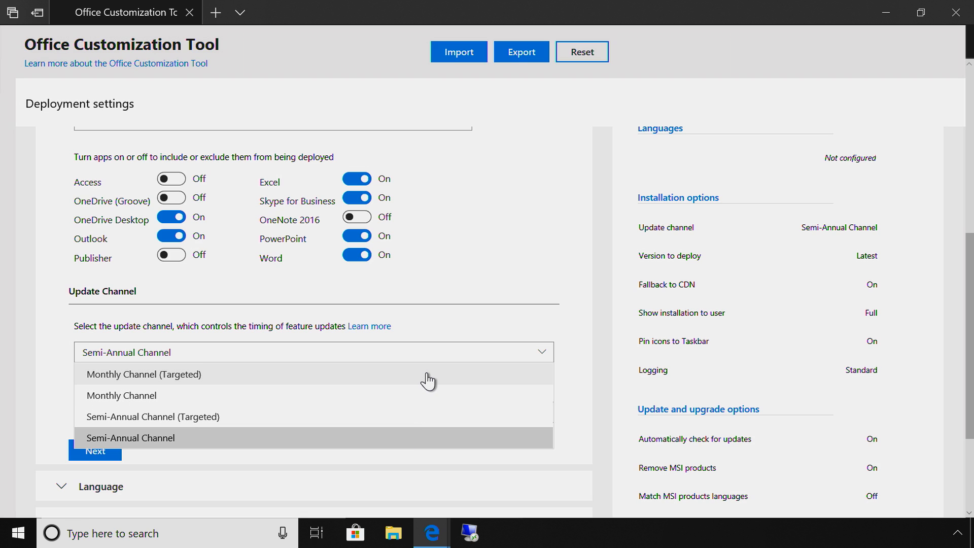
mouse_move(416, 422)
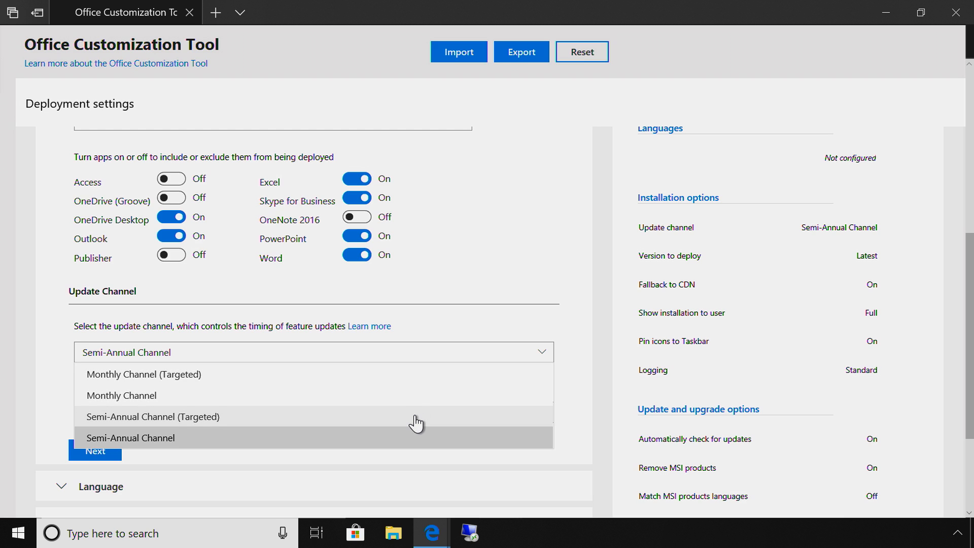
mouse_move(405, 441)
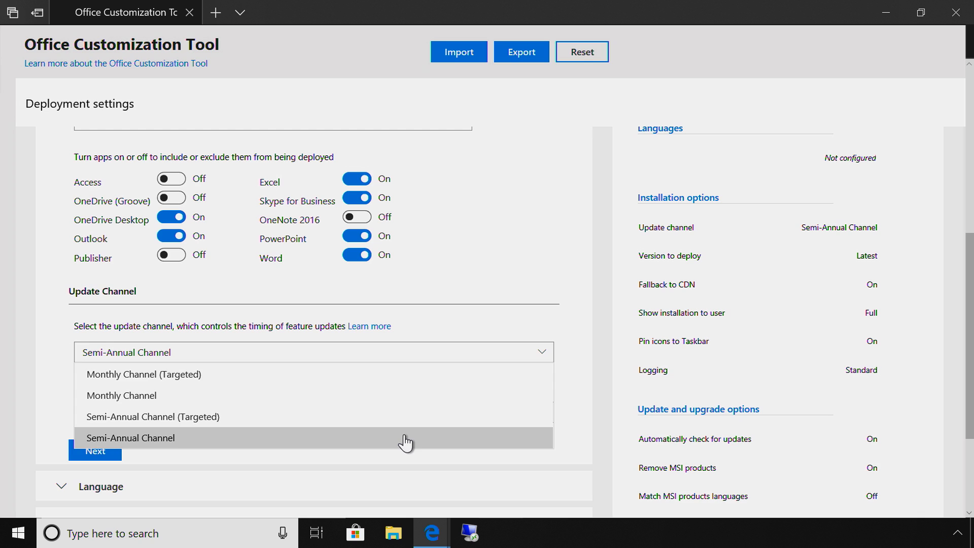
click(130, 437)
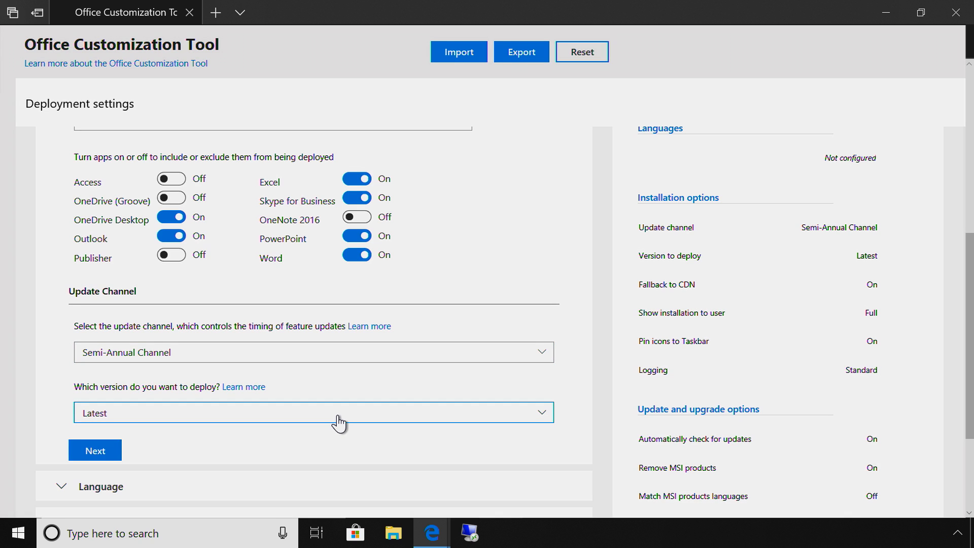
click(313, 412)
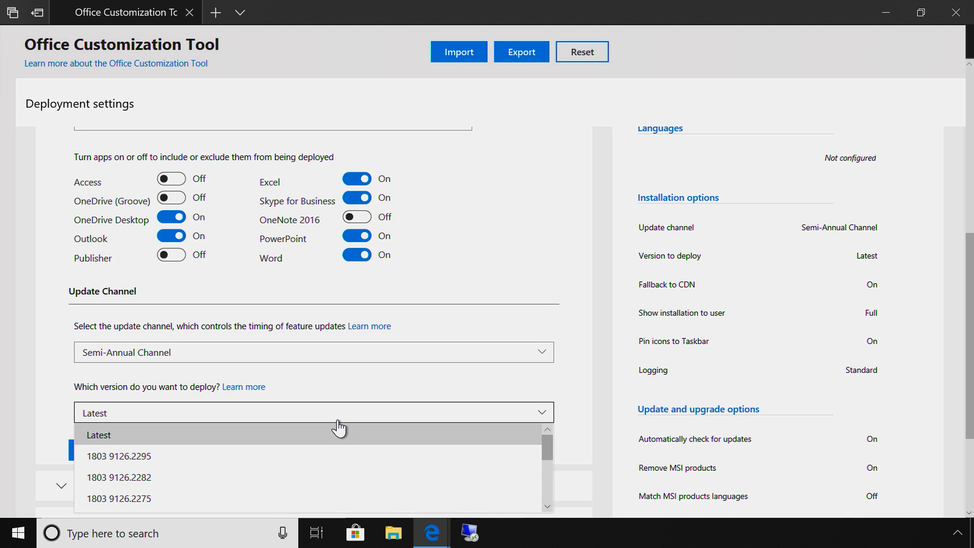
mouse_move(341, 444)
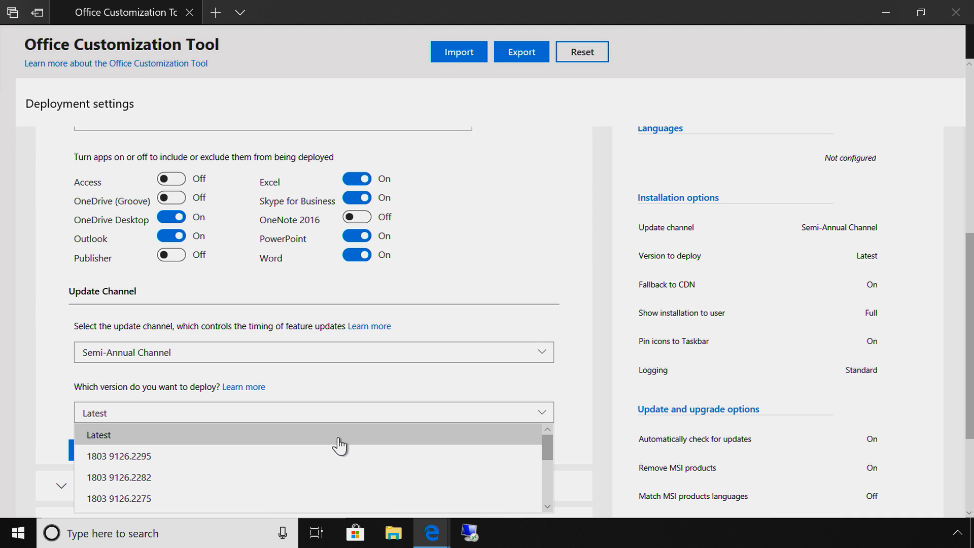
click(99, 435)
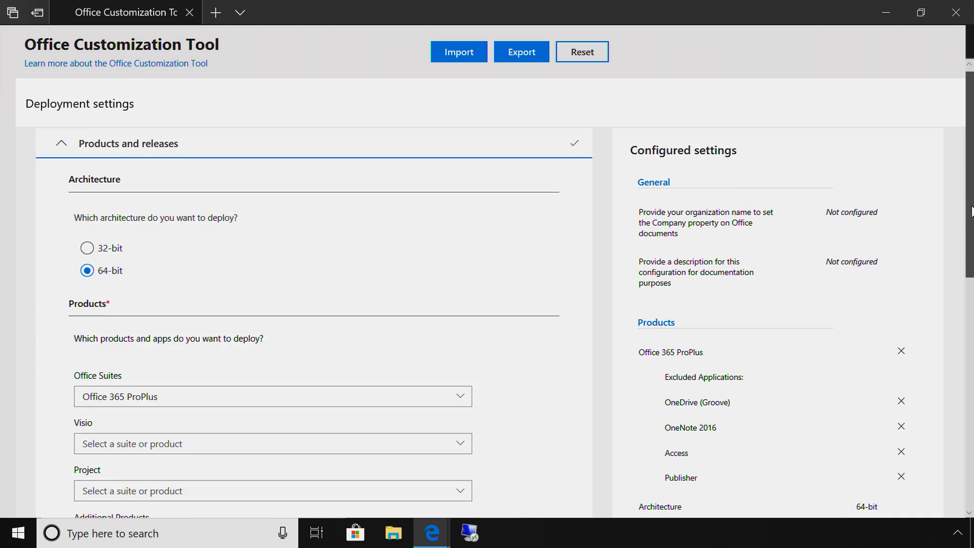
scroll(up, 3)
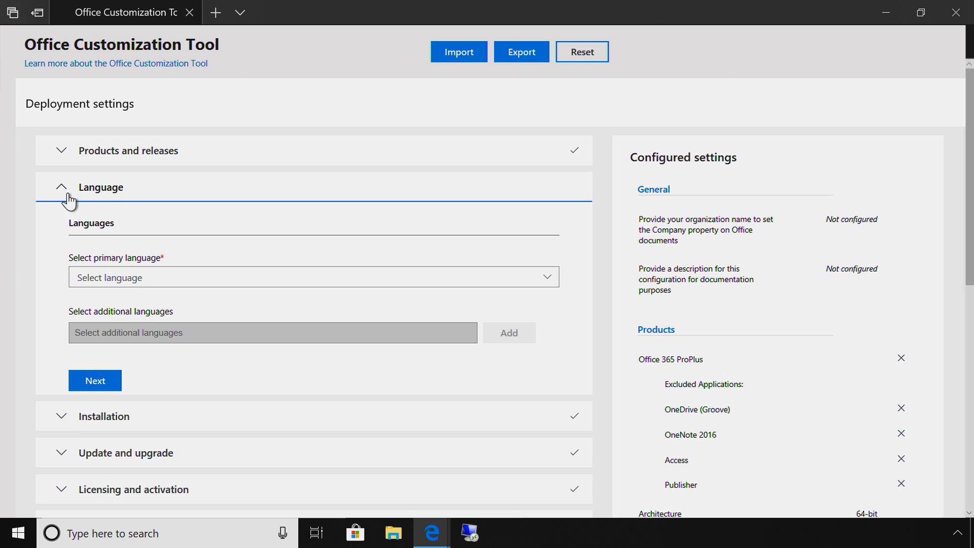
Expand the Language section and choose English (United States) as the primary language
click(313, 277)
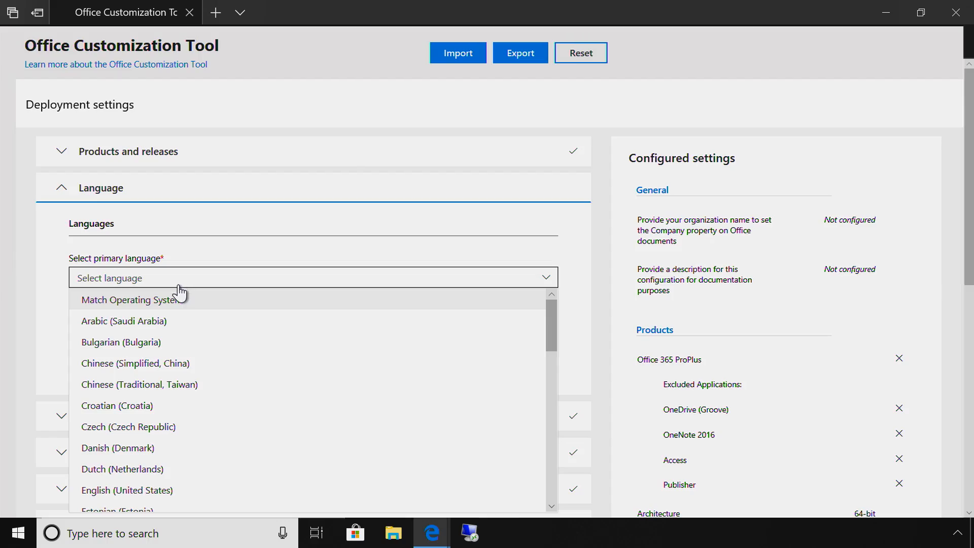
click(127, 489)
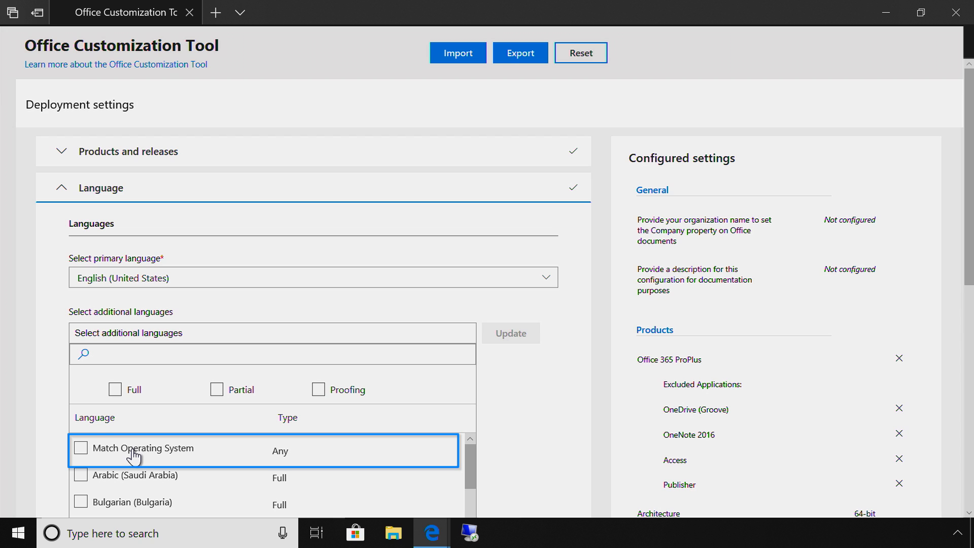
mouse_move(160, 410)
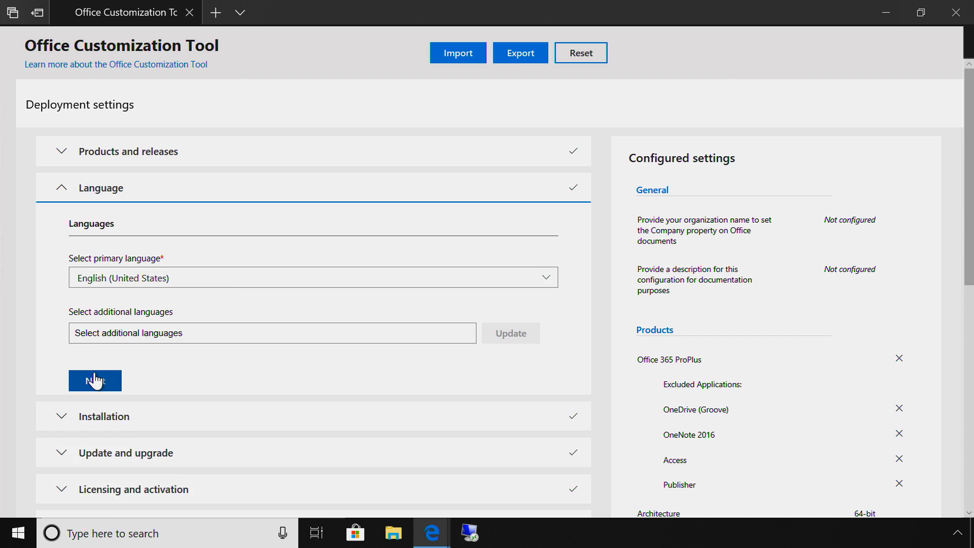
In Installation settings, deploy Office from Configuration Manager instead of the CDN
click(94, 381)
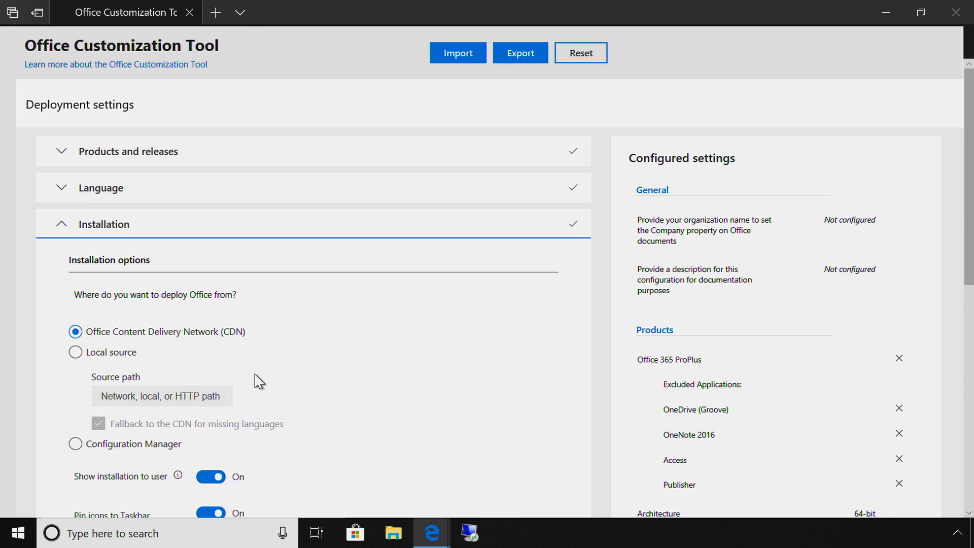
mouse_move(144, 366)
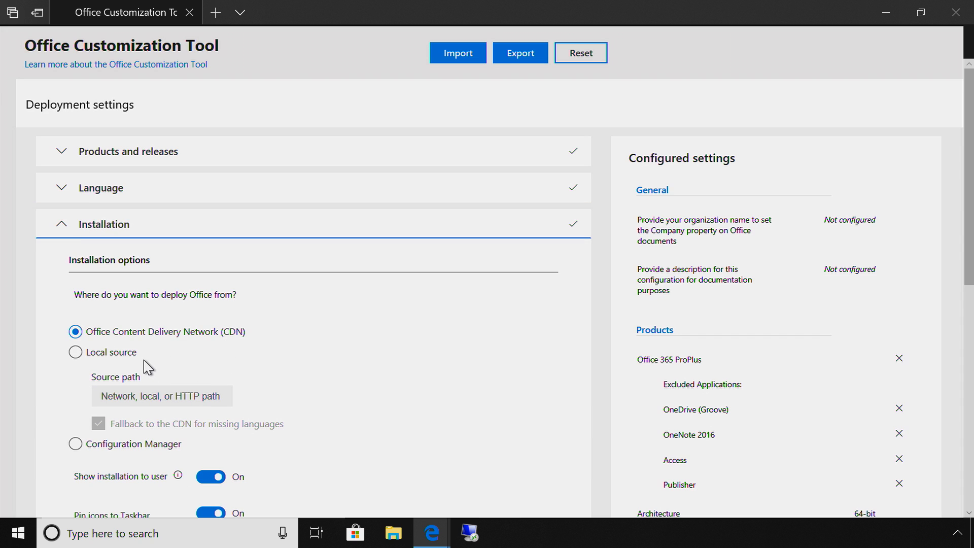
mouse_move(246, 405)
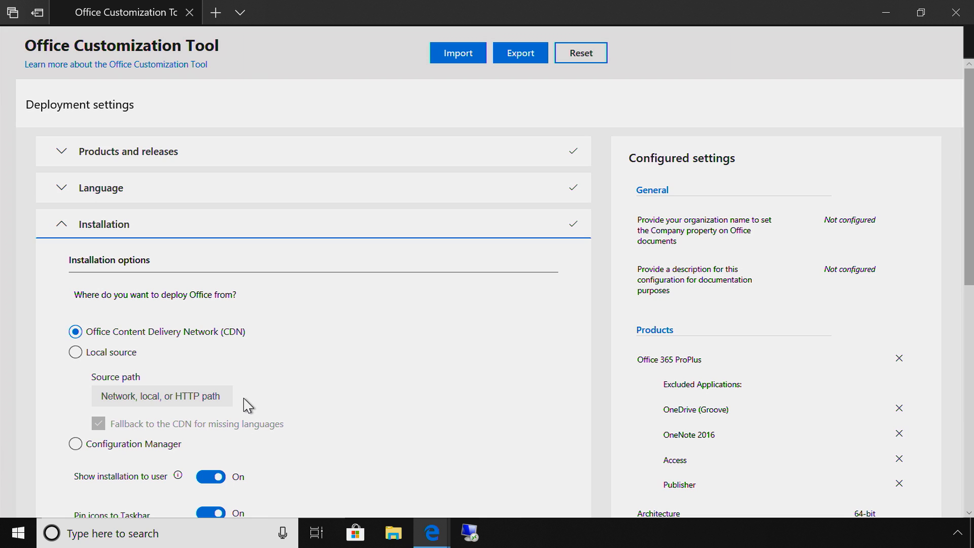
mouse_move(173, 438)
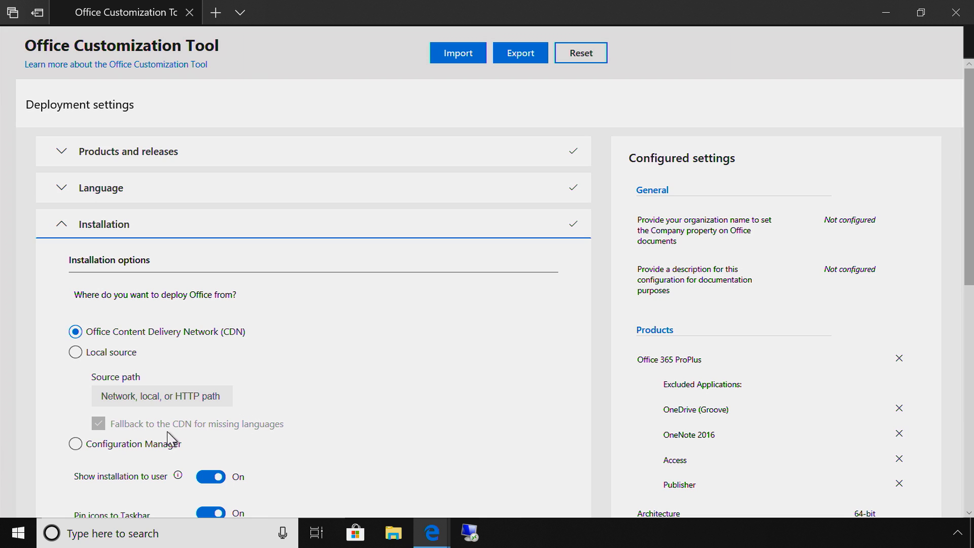
click(75, 443)
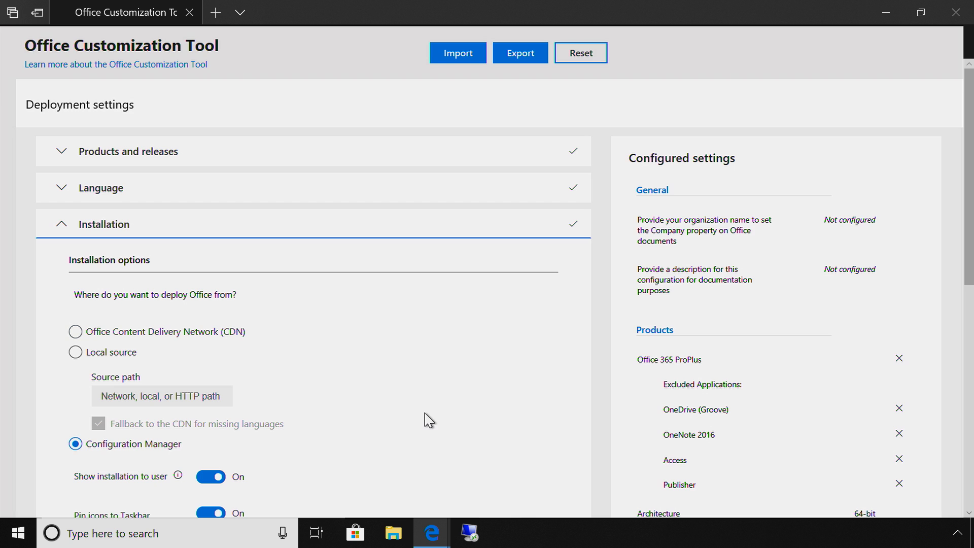
scroll(down, 3)
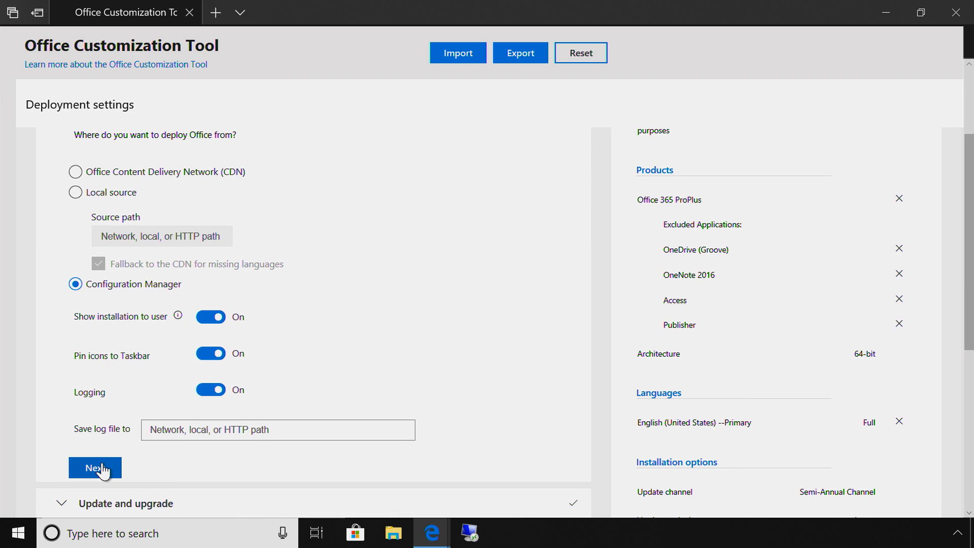
Get updates from Configuration Manager and keep Visio from being removed with other MSI versions
click(94, 466)
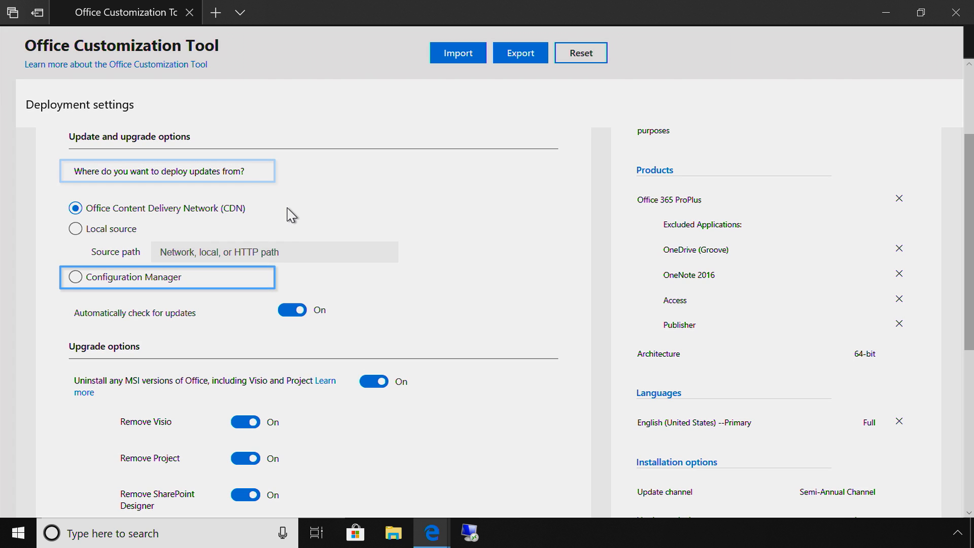
click(75, 277)
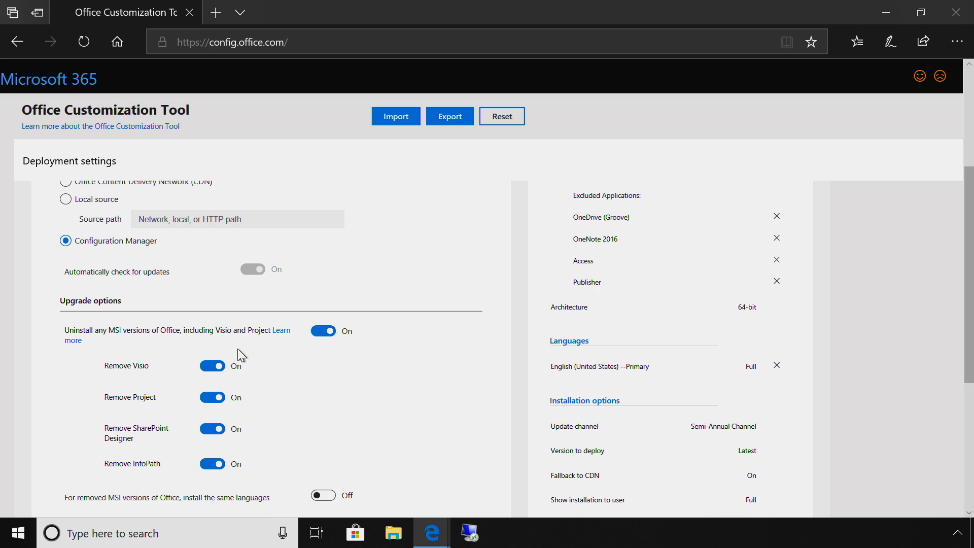
mouse_move(328, 353)
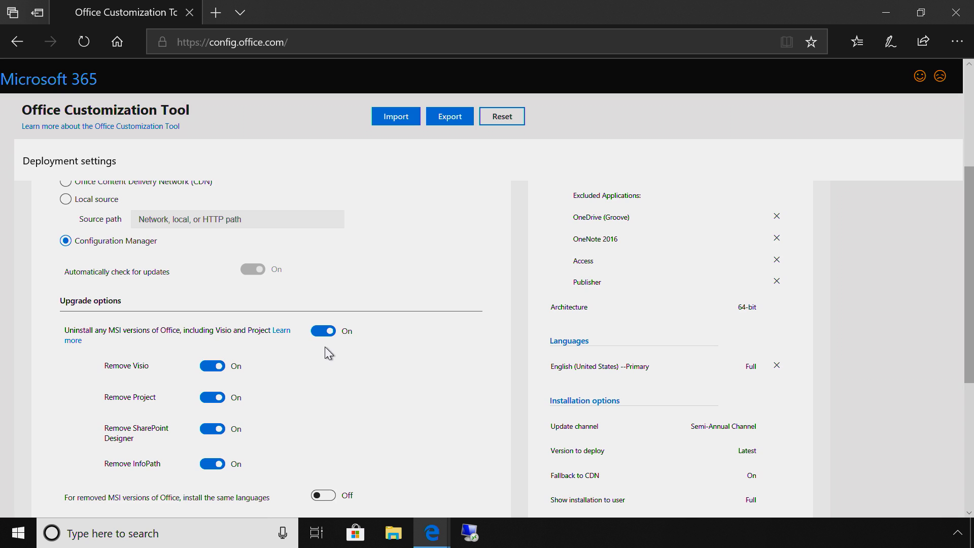
mouse_move(257, 432)
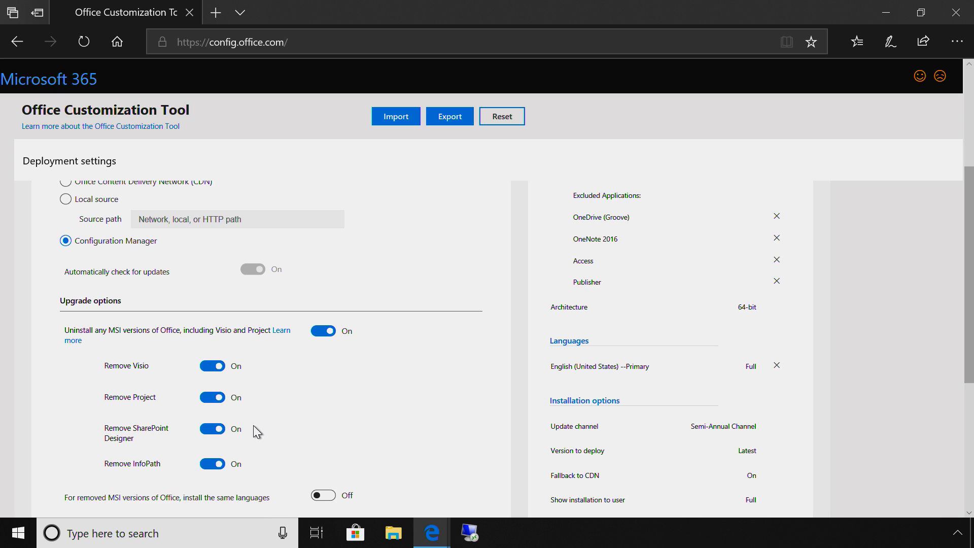
mouse_move(252, 466)
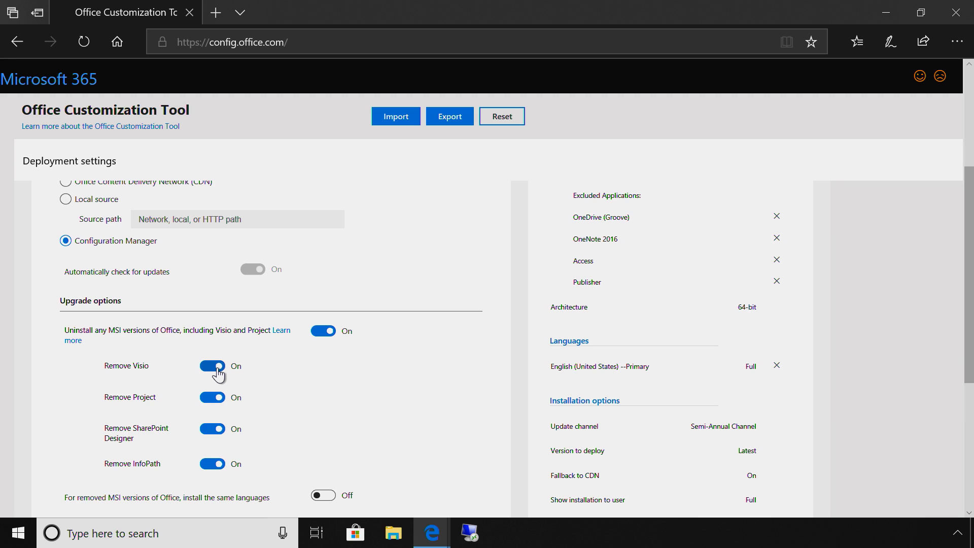
click(212, 365)
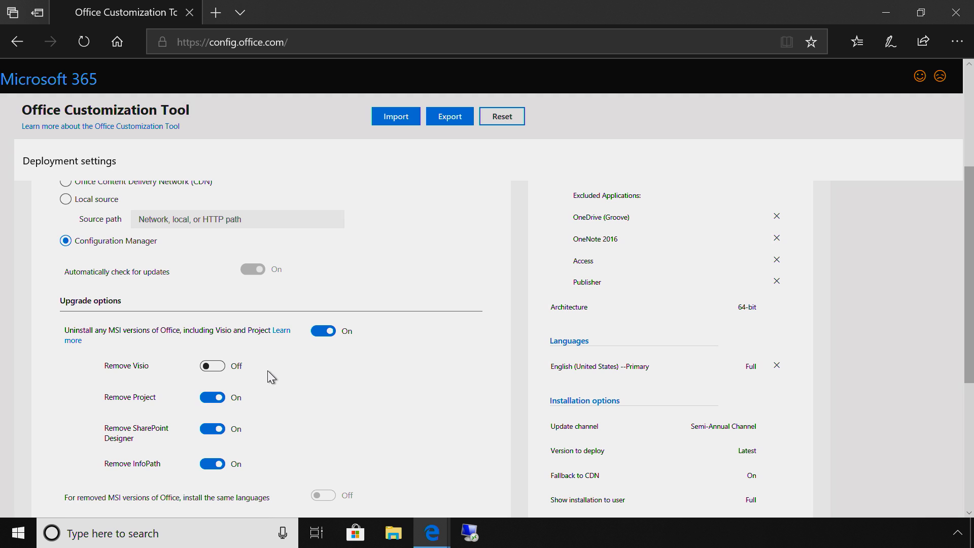
scroll(down, 3)
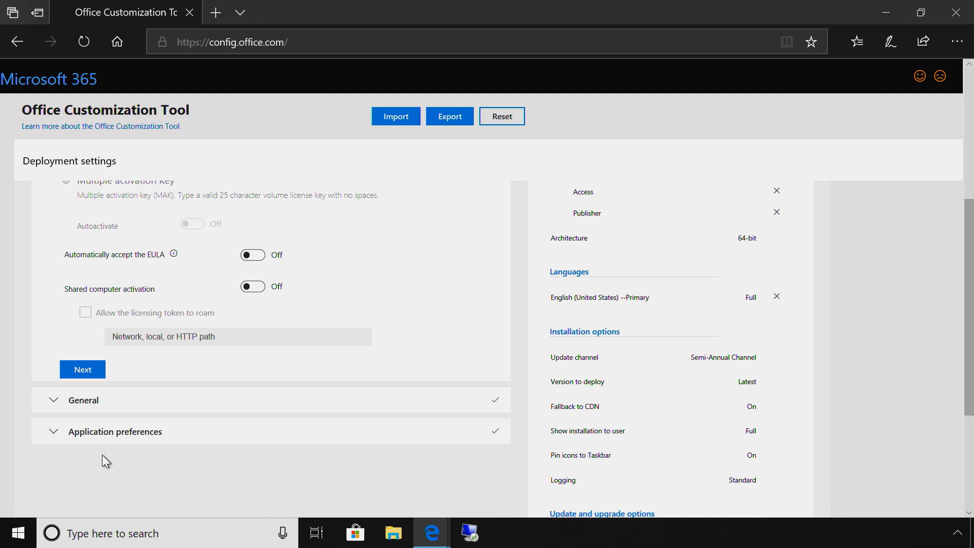
In Licensing and activation, automatically accept the EULA
scroll(up, 3)
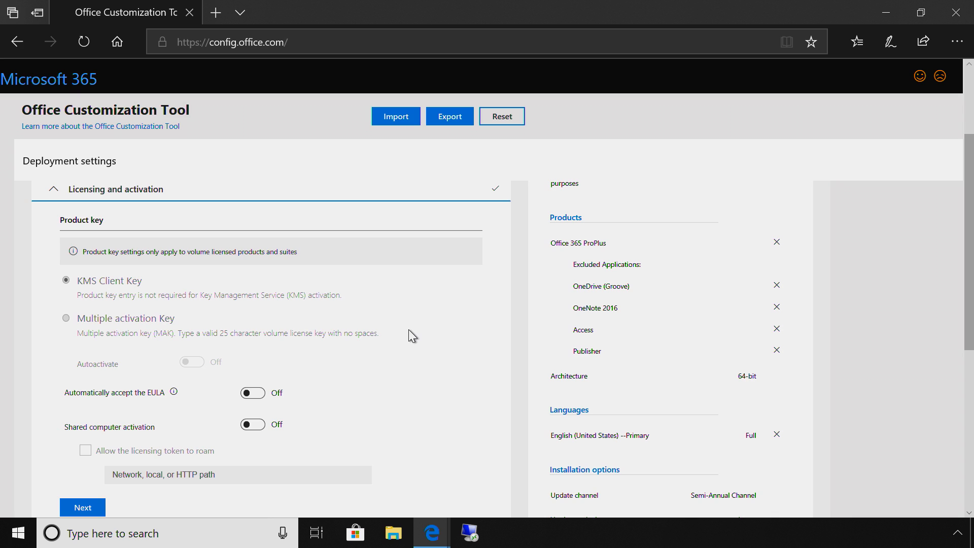
mouse_move(291, 402)
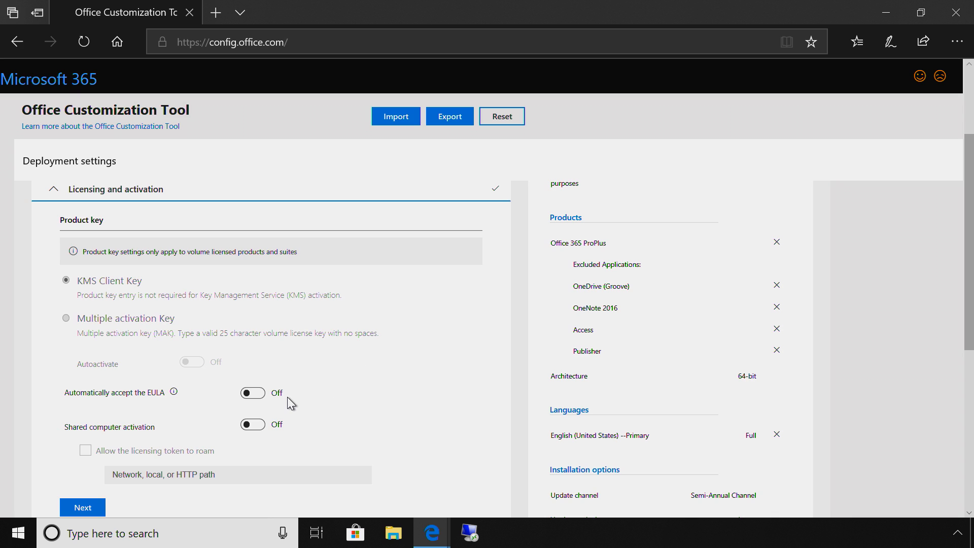
click(252, 393)
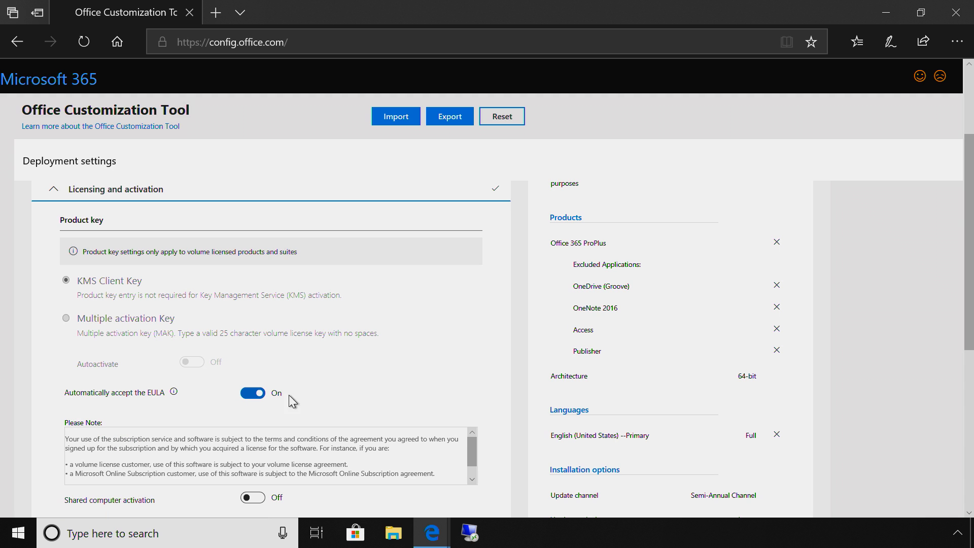
scroll(down, 3)
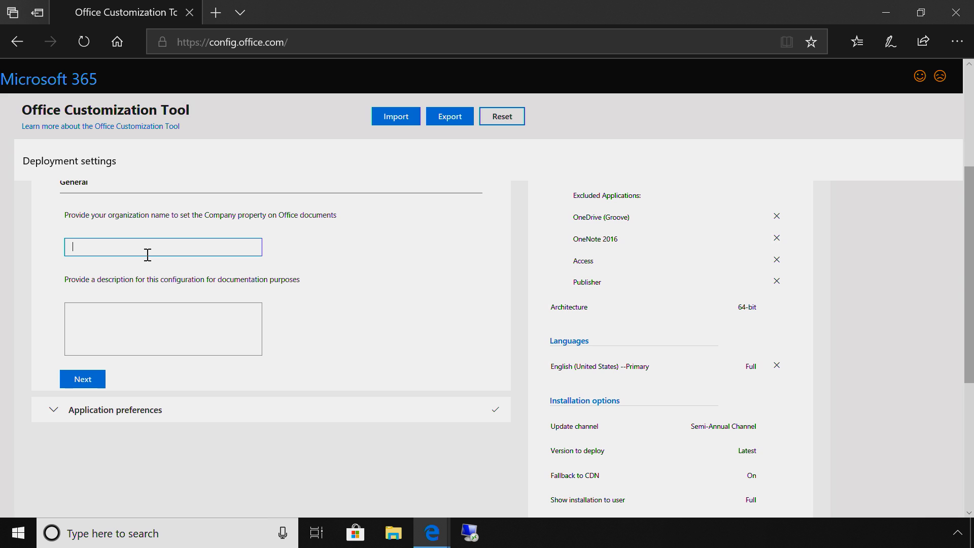
Enter Contoso as the organization name and continue to Application preferences
text(Contoso)
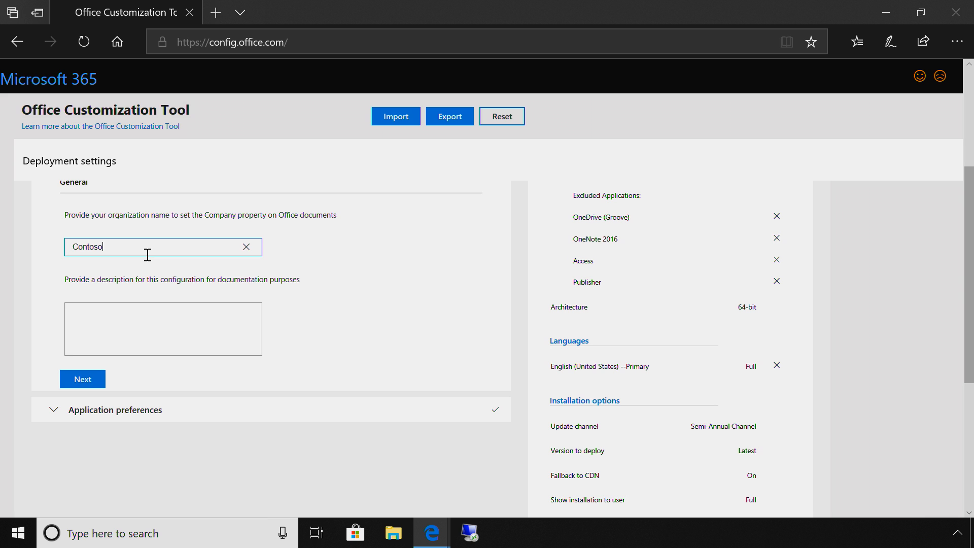
click(162, 328)
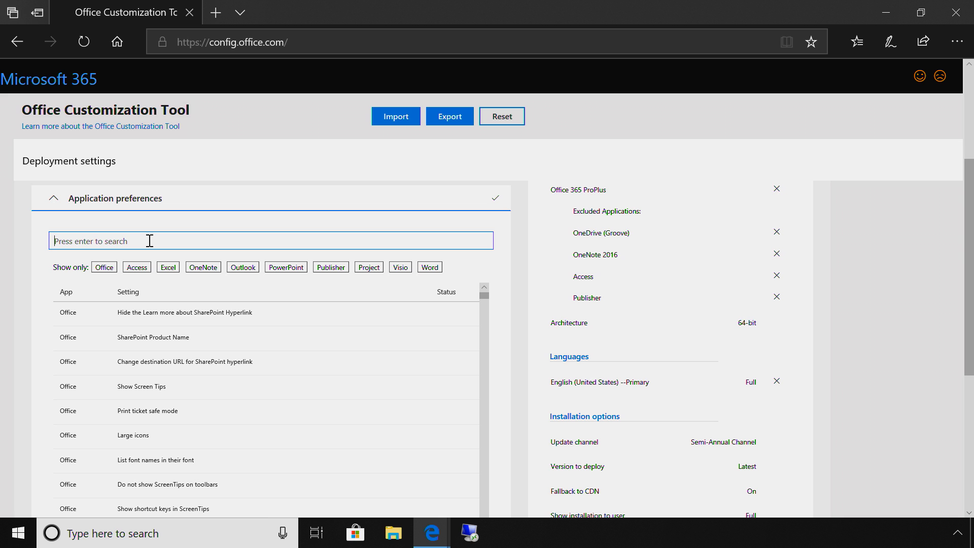
Set 'Block macros from running in Office files from the Internet' to True and finish preferences
text(macros)
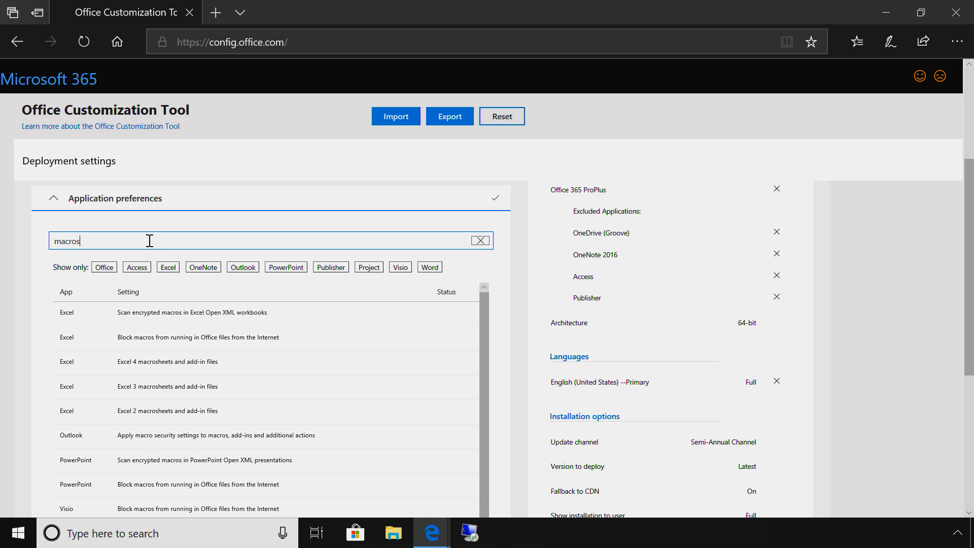
click(199, 337)
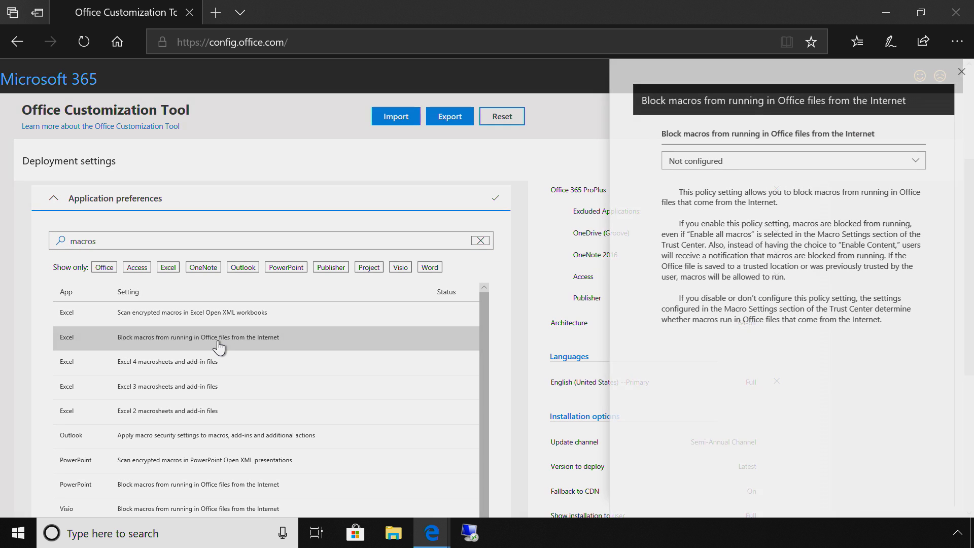
click(790, 160)
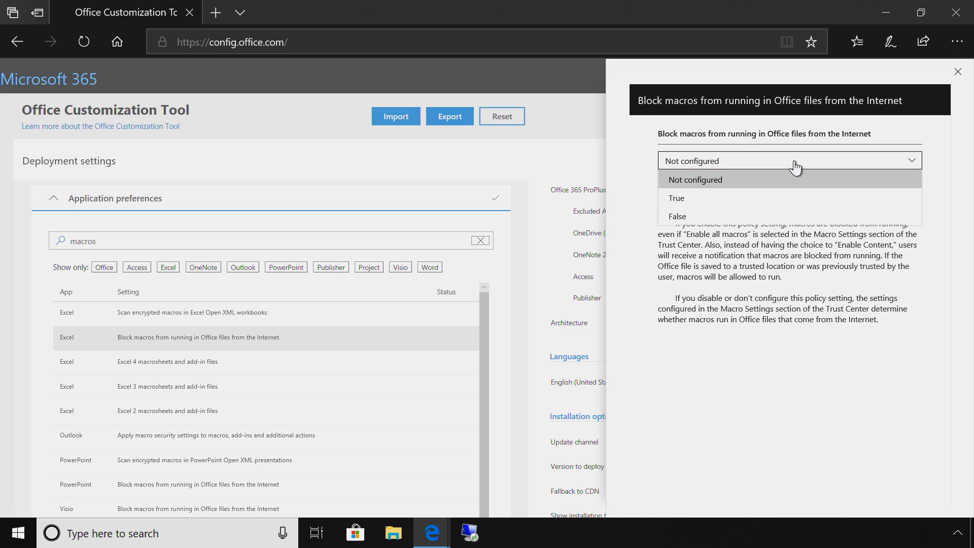
mouse_move(786, 207)
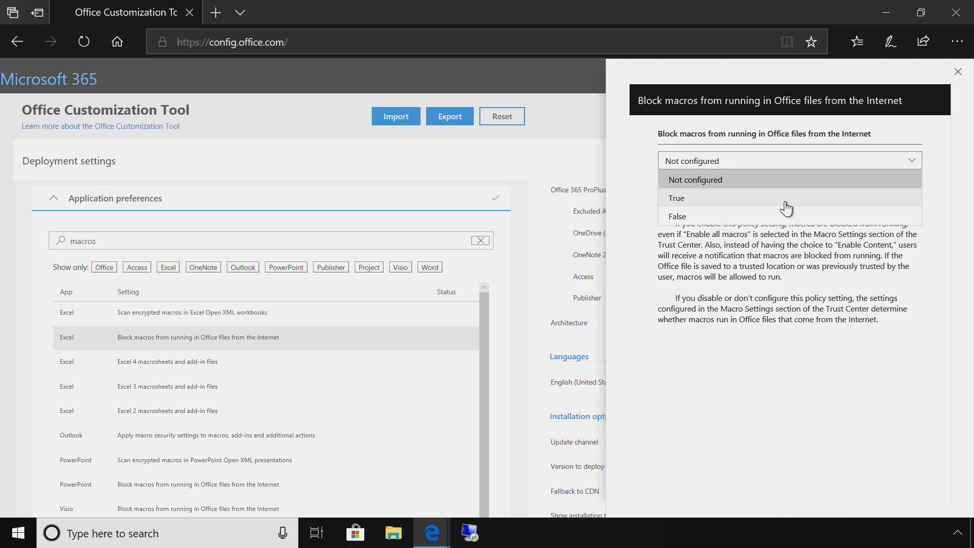
click(675, 197)
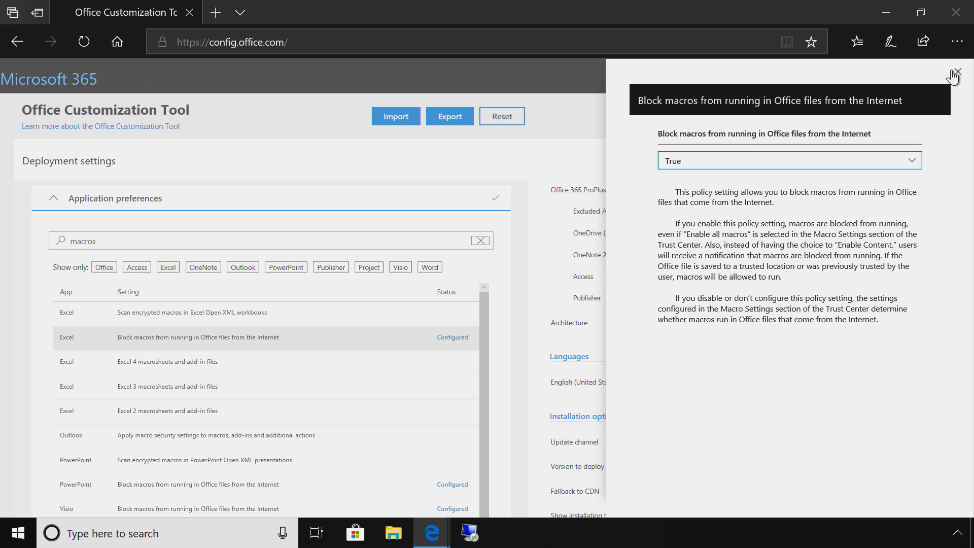
click(956, 72)
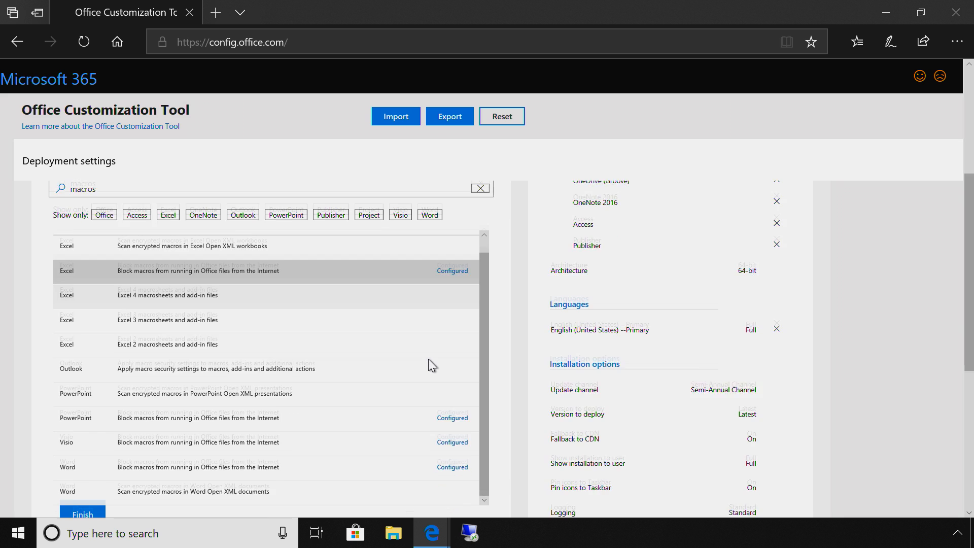
click(81, 513)
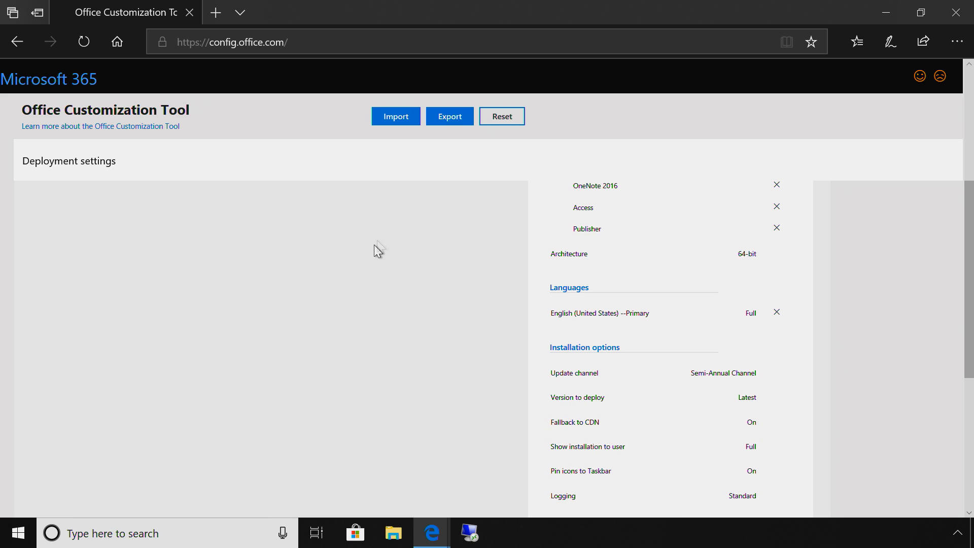
Accept the license agreement terms and export the deployment as Configuration.xml
click(449, 116)
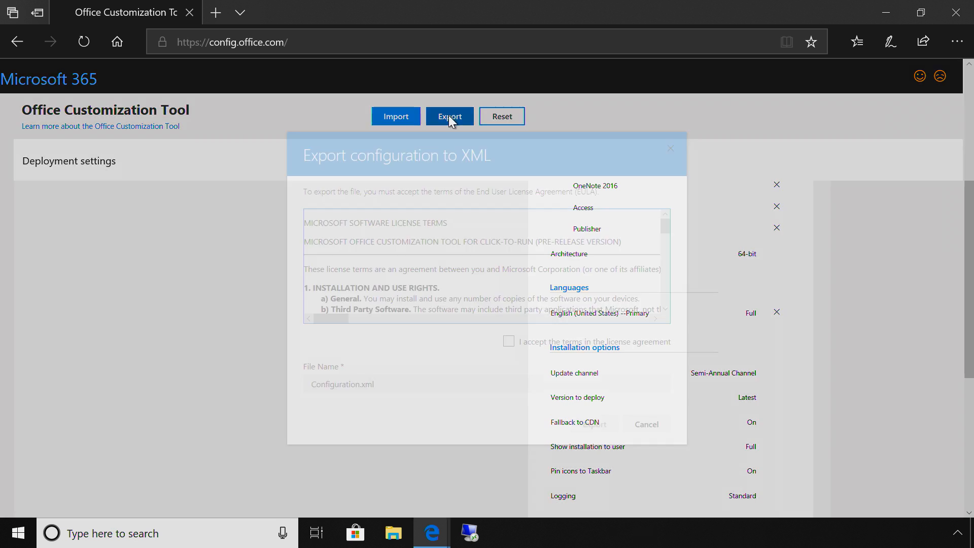
click(508, 340)
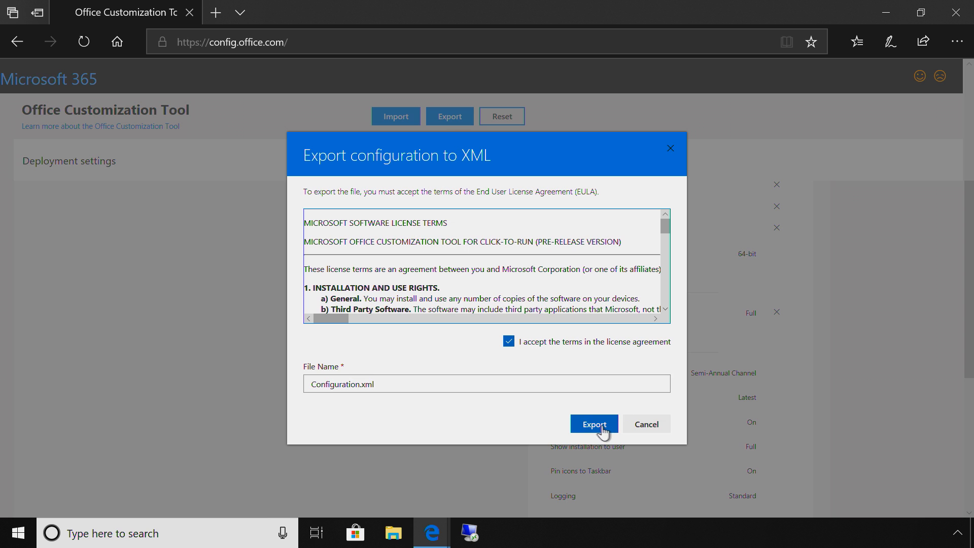
click(594, 424)
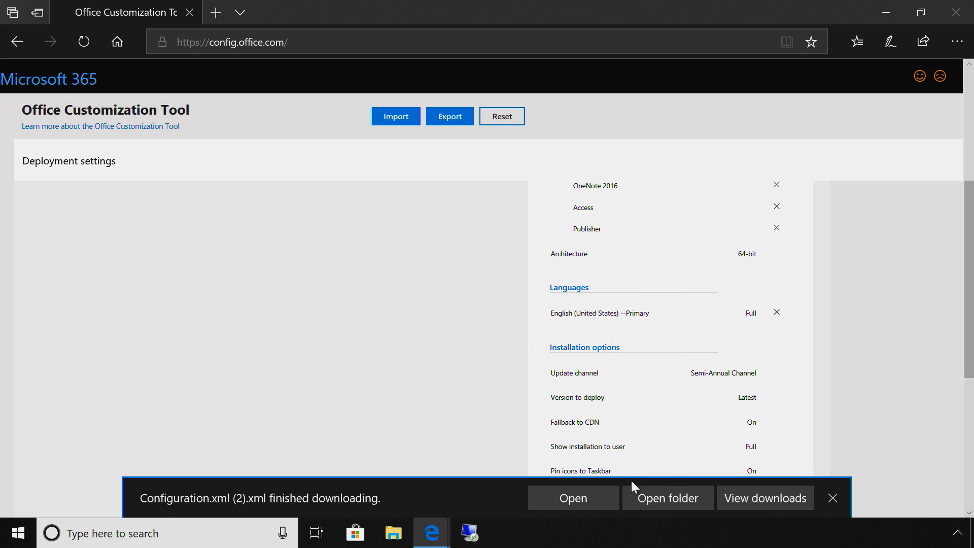